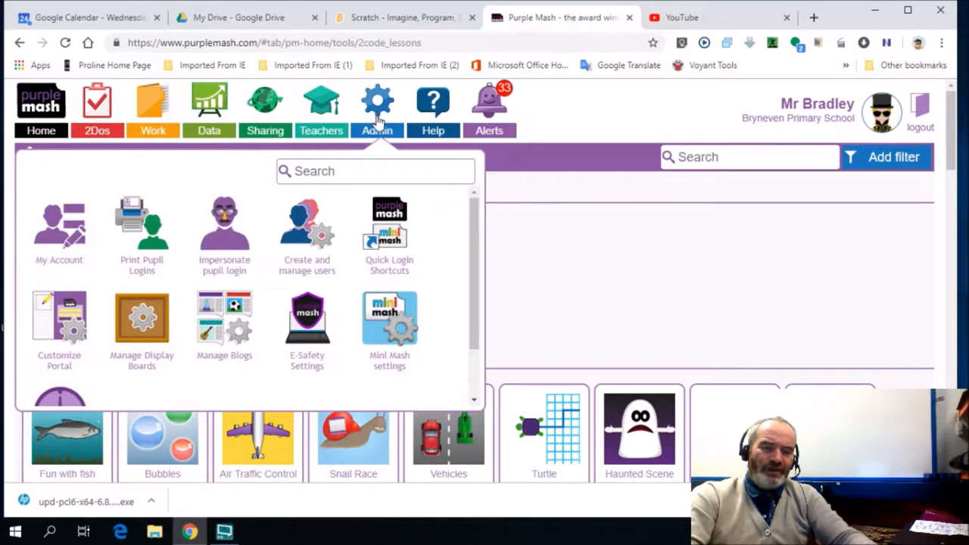
{"action": "mouse_move", "coordinate": [389, 231]}
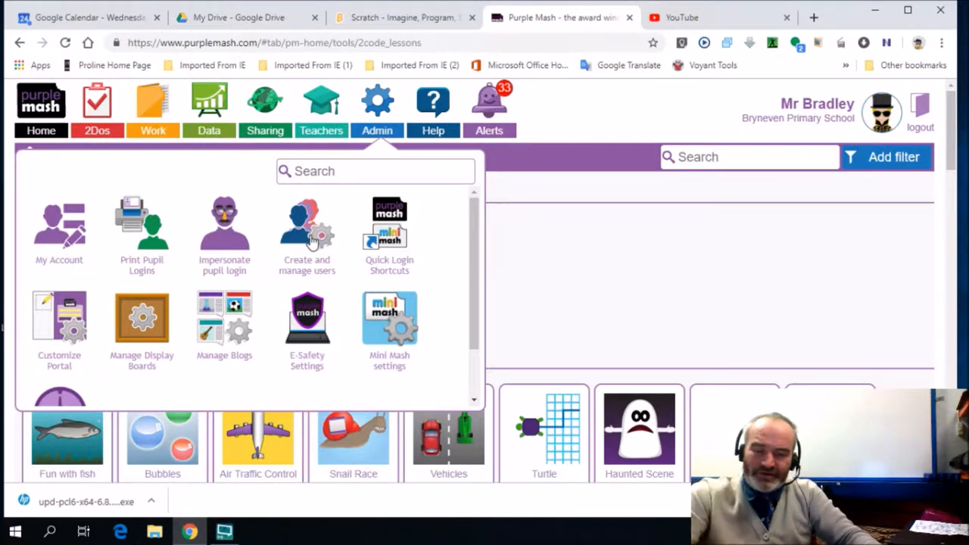
{"action": "mouse_move", "coordinate": [307, 241]}
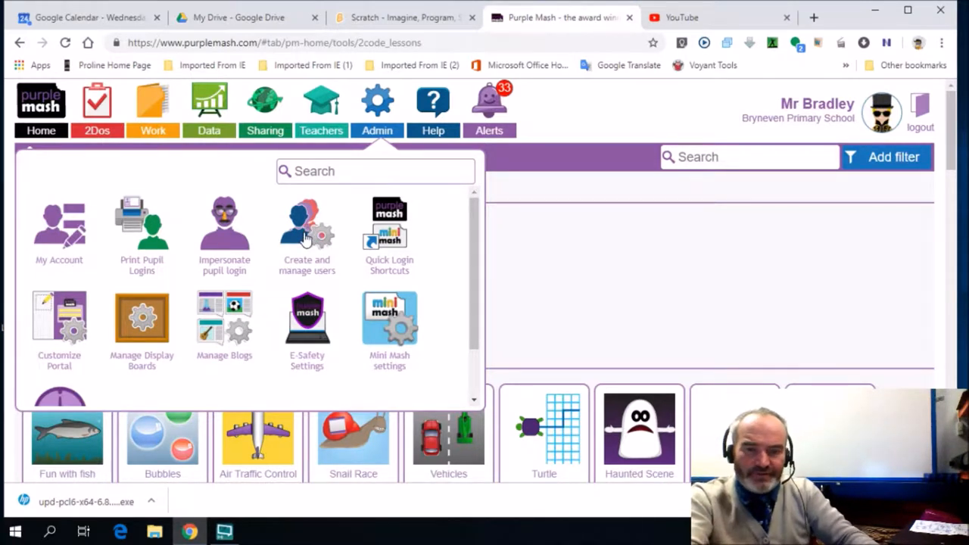
- Launch 2Lasso from the Admin menu's 'Create and manage users' option
{"action": "left_click", "coordinate": [306, 223]}
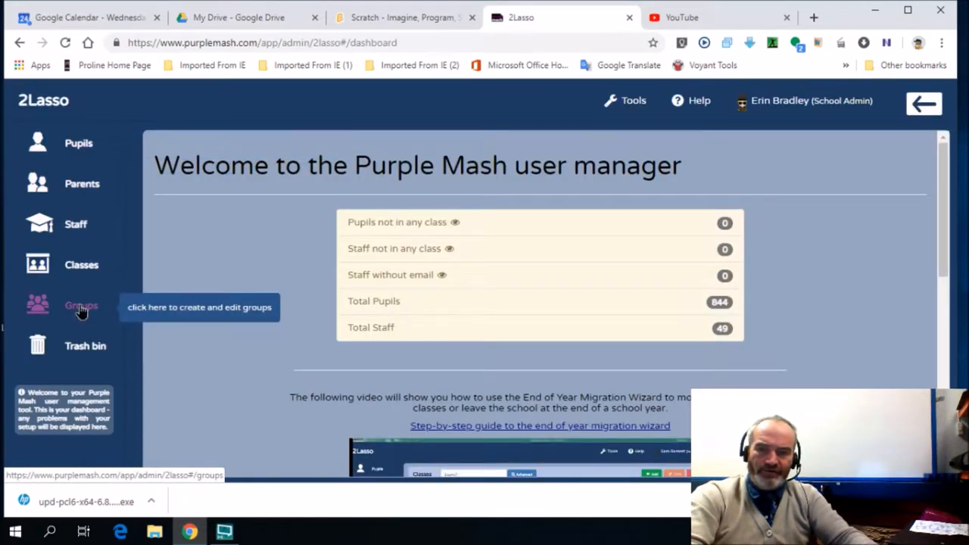
- Select Coding Group in 2Lasso's Groups list and scroll to its 2 staff and 26 pupils
{"action": "left_click", "coordinate": [81, 305]}
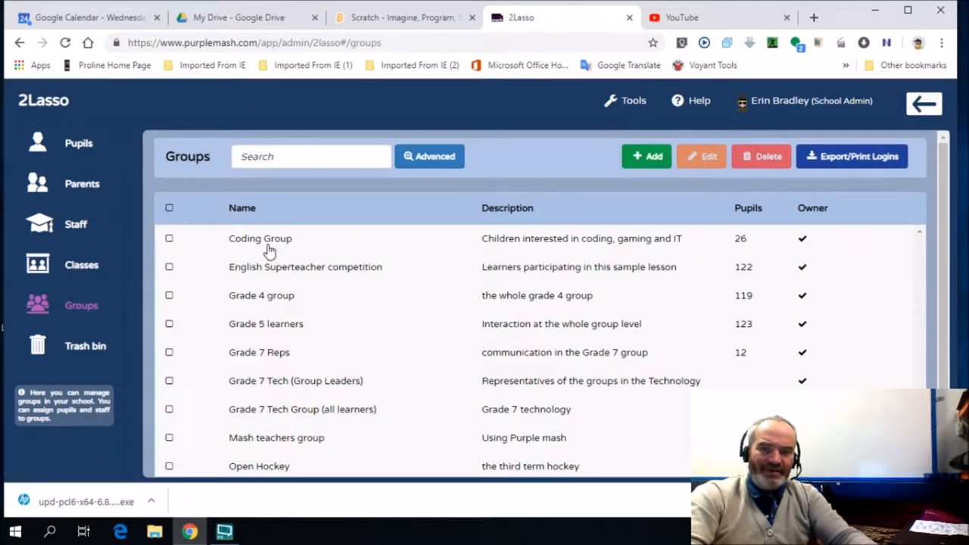
{"action": "left_click", "coordinate": [169, 238]}
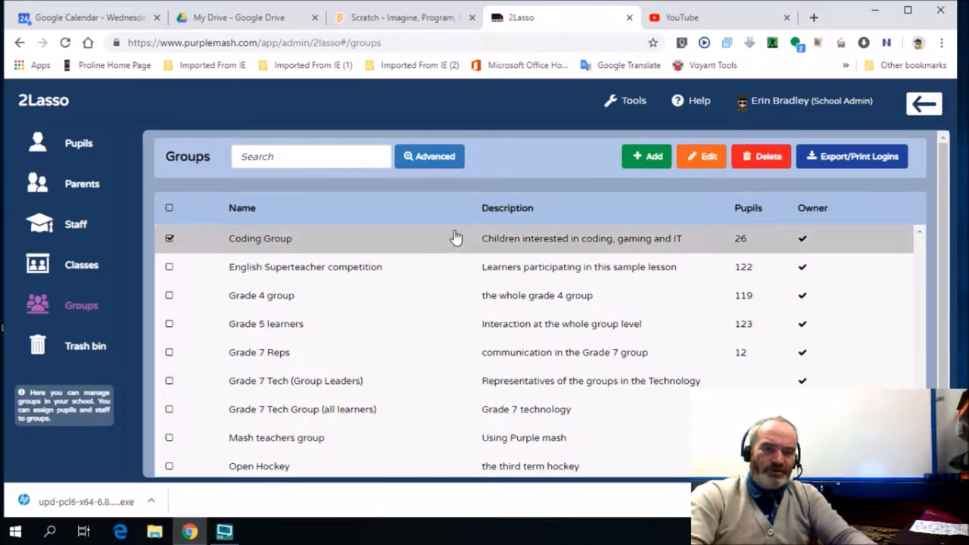
{"action": "mouse_move", "coordinate": [701, 156]}
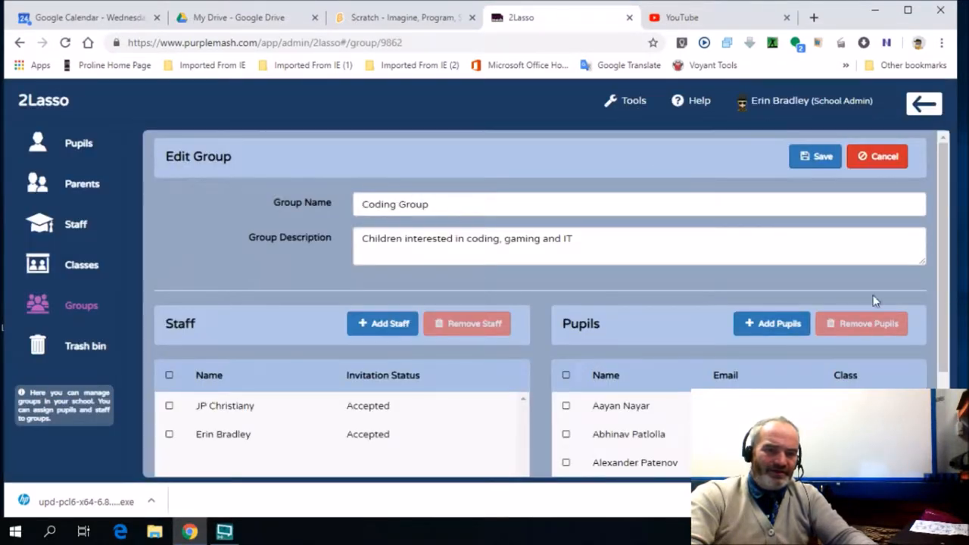
{"action": "scroll", "scroll_direction": "down", "scroll_amount": 3}
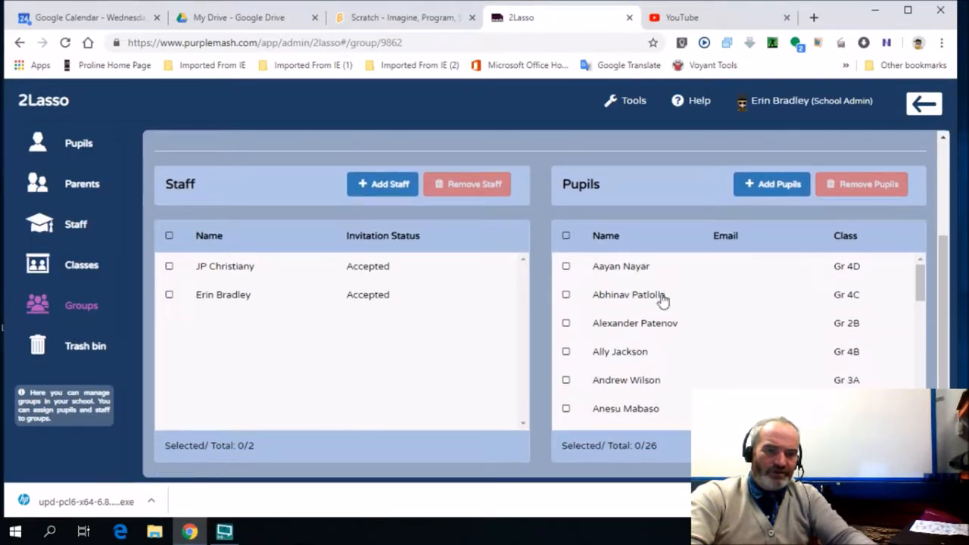
{"action": "mouse_move", "coordinate": [616, 365]}
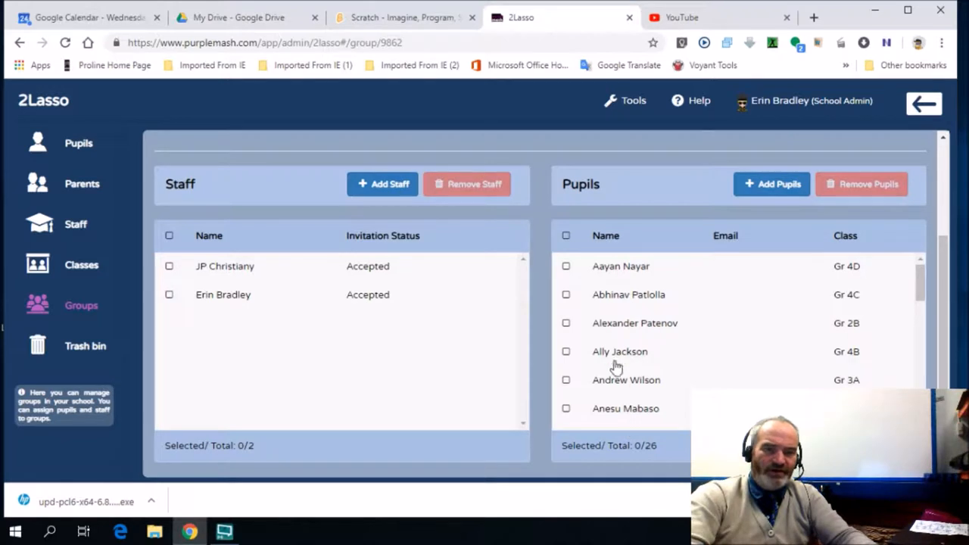
{"action": "mouse_move", "coordinate": [249, 286]}
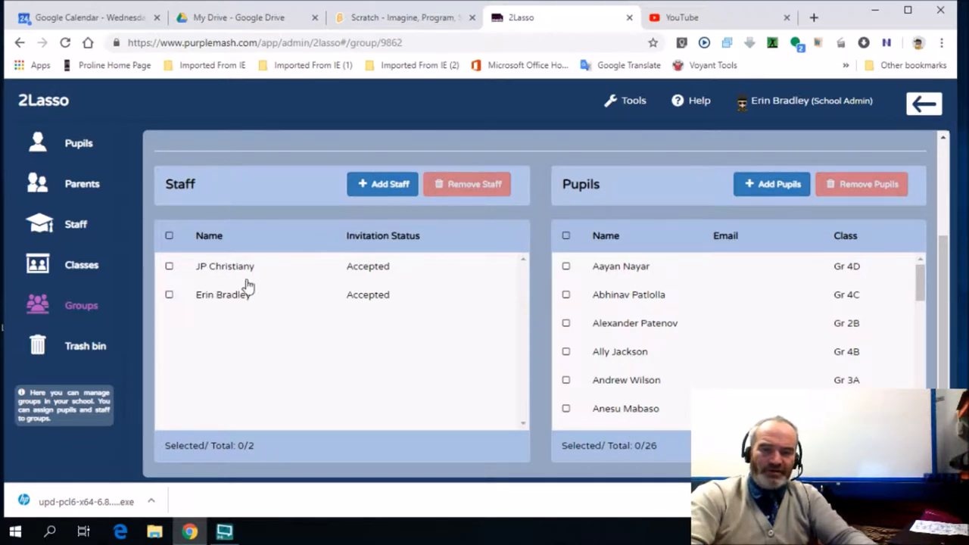
{"action": "mouse_move", "coordinate": [288, 208]}
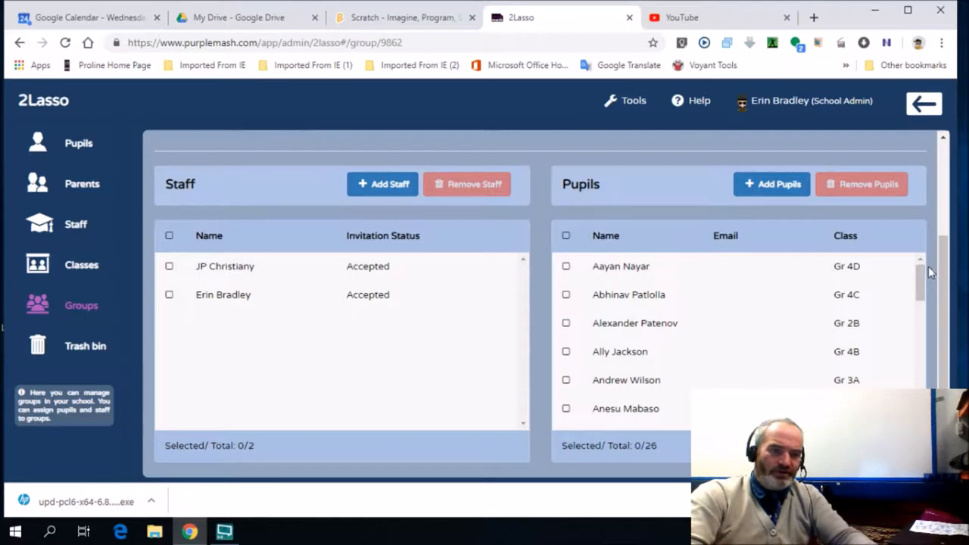
- Show the list of school pupils available to add to the Coding Group
{"action": "left_click", "coordinate": [772, 185]}
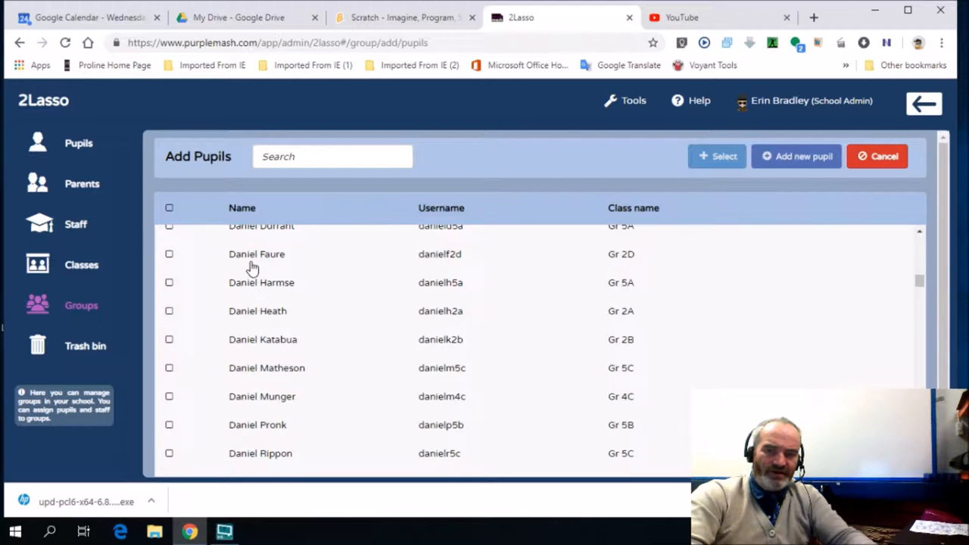
{"action": "mouse_move", "coordinate": [248, 408]}
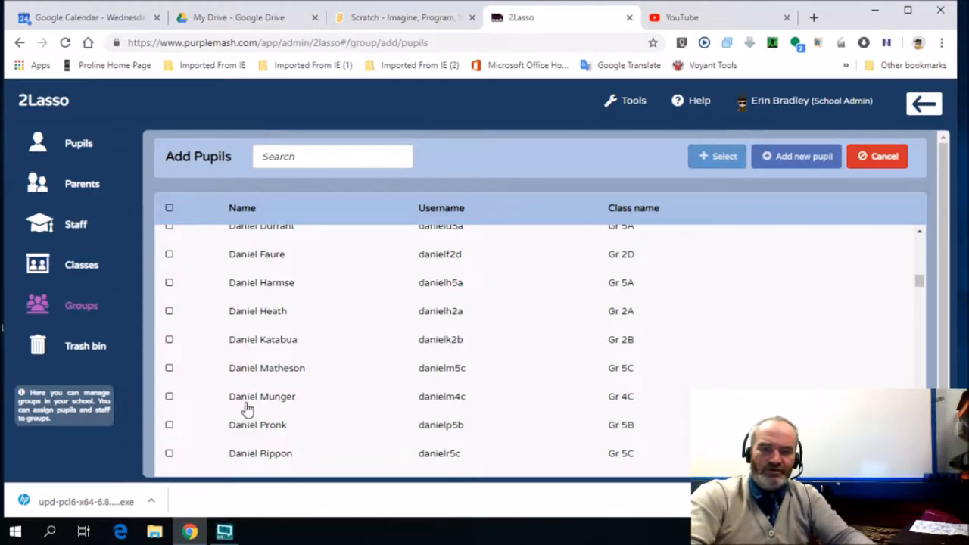
{"action": "mouse_move", "coordinate": [420, 263]}
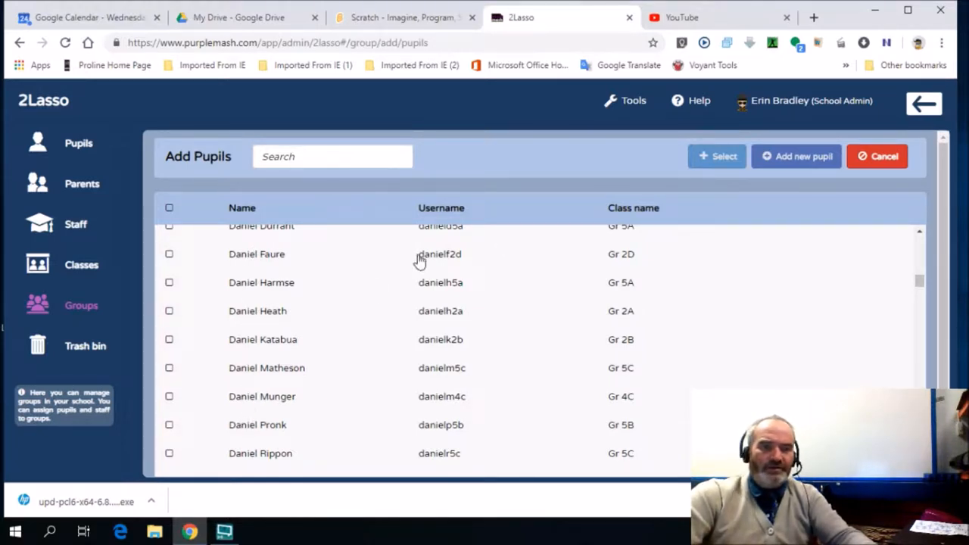
{"action": "mouse_move", "coordinate": [265, 313]}
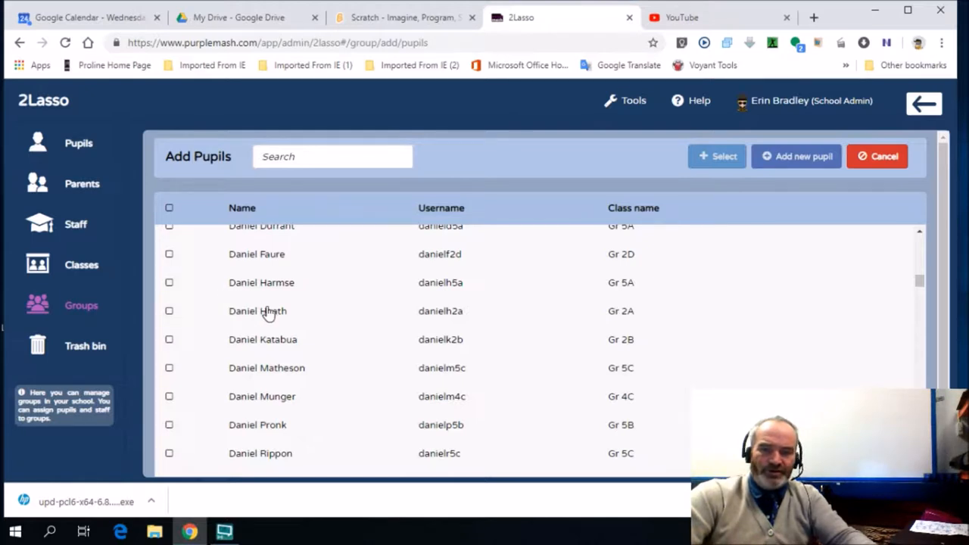
{"action": "mouse_move", "coordinate": [209, 277]}
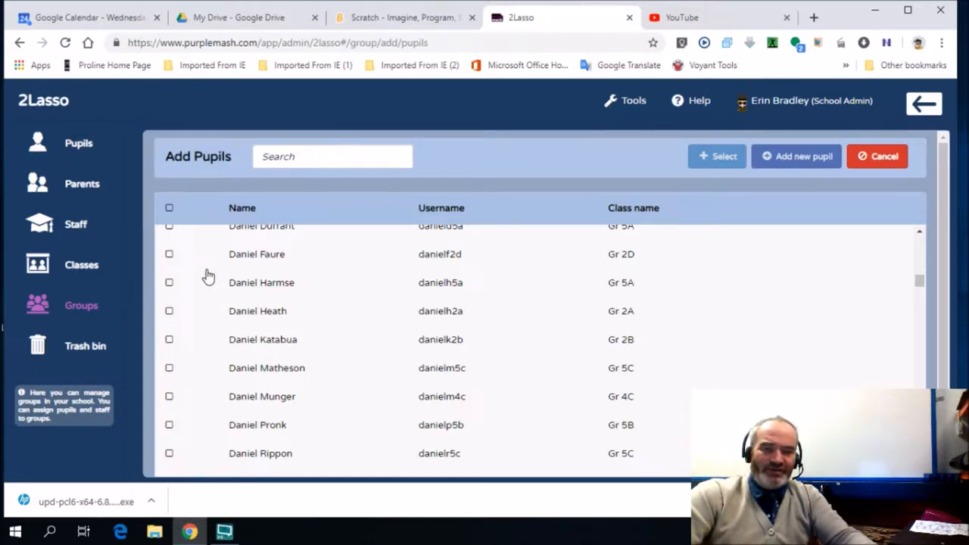
{"action": "mouse_move", "coordinate": [950, 281]}
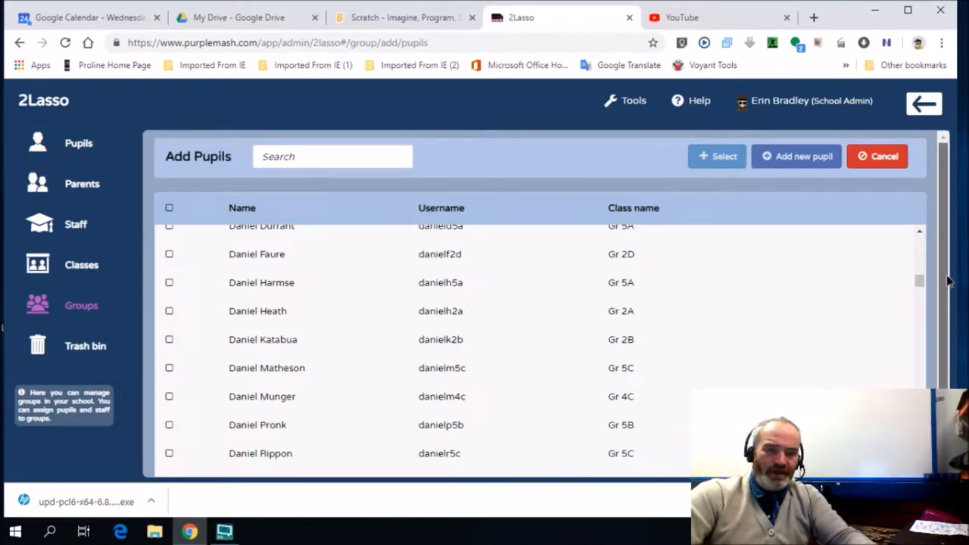
{"action": "mouse_move", "coordinate": [924, 105]}
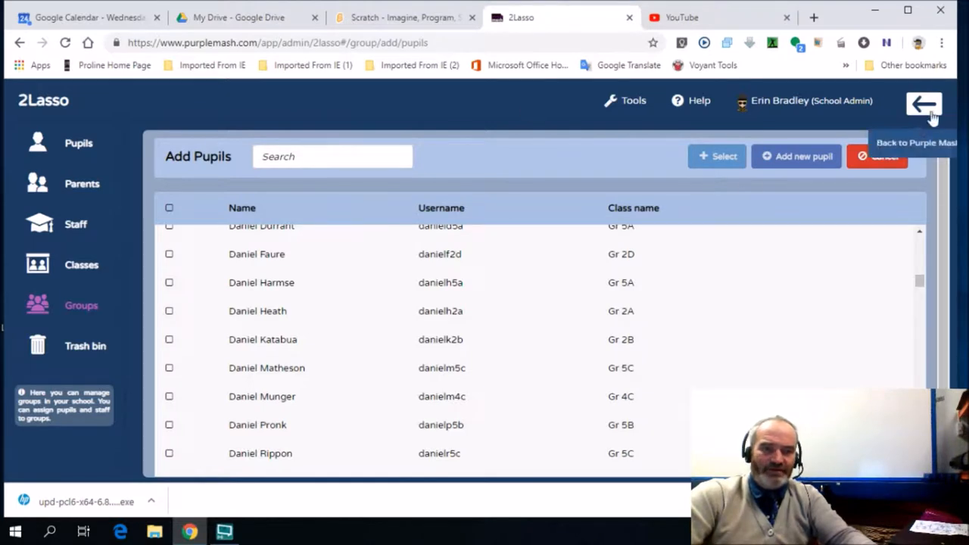
- Request to leave 2Lasso and return to Purple Mash
{"action": "left_click", "coordinate": [923, 103]}
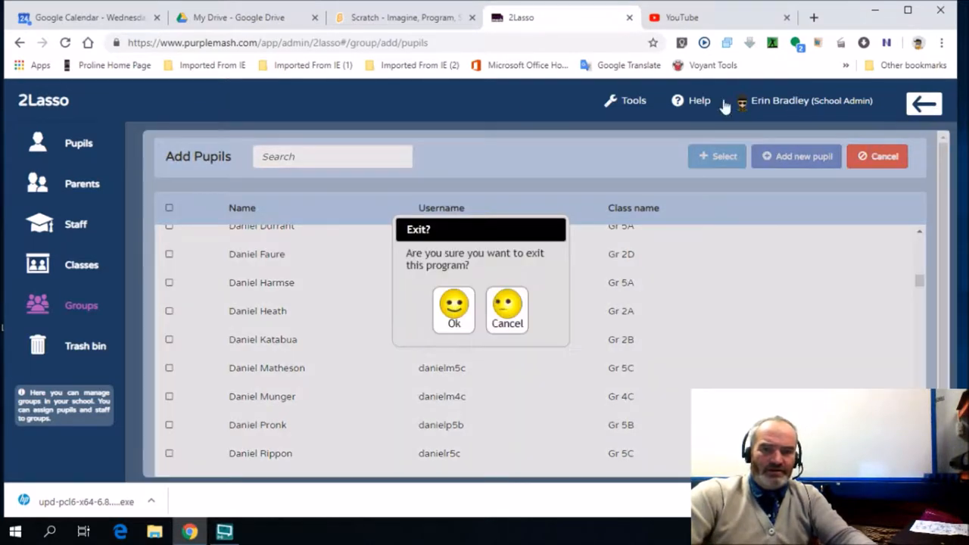
- Confirm leaving 2Lasso and open the 2Email tile under Purple Mash Tools
{"action": "left_click", "coordinate": [453, 309]}
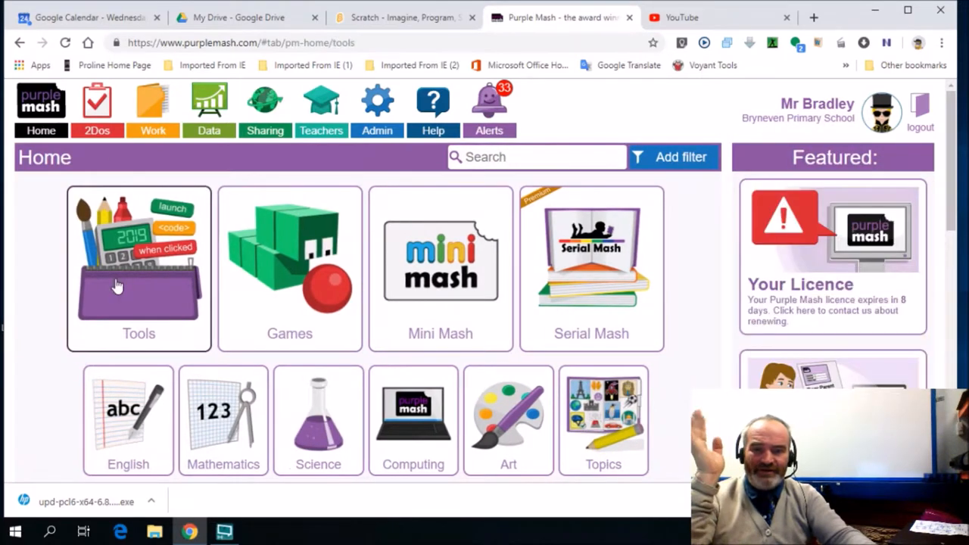
{"action": "left_click", "coordinate": [139, 269]}
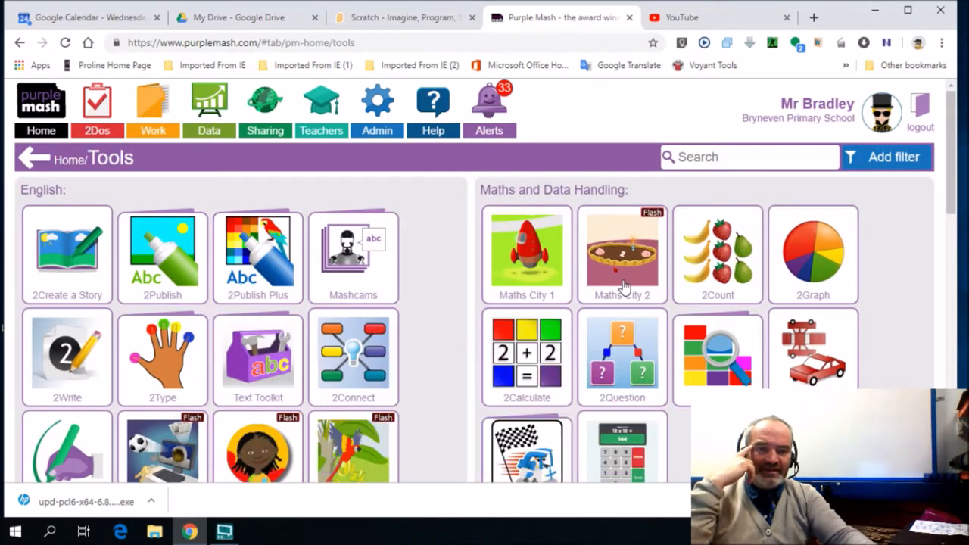
{"action": "mouse_move", "coordinate": [409, 262]}
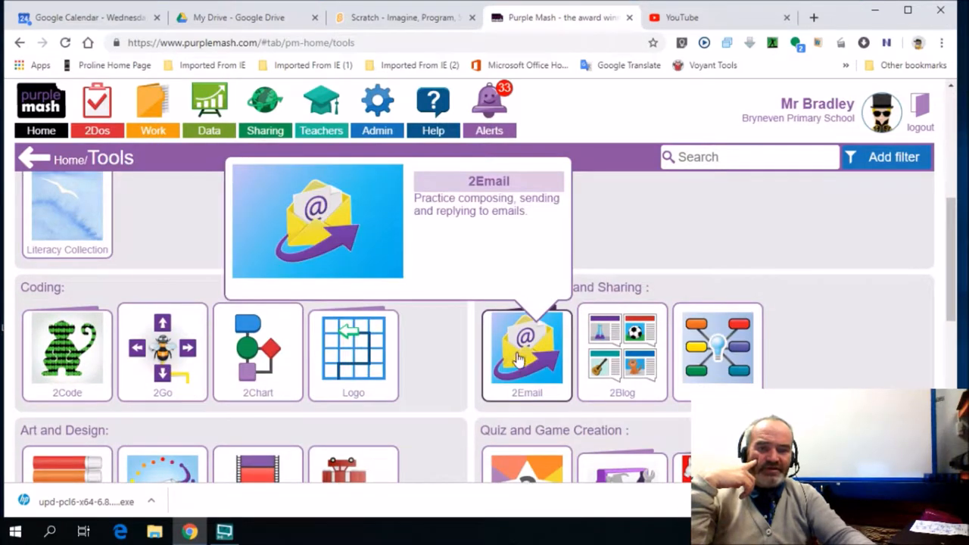
{"action": "left_click", "coordinate": [526, 353]}
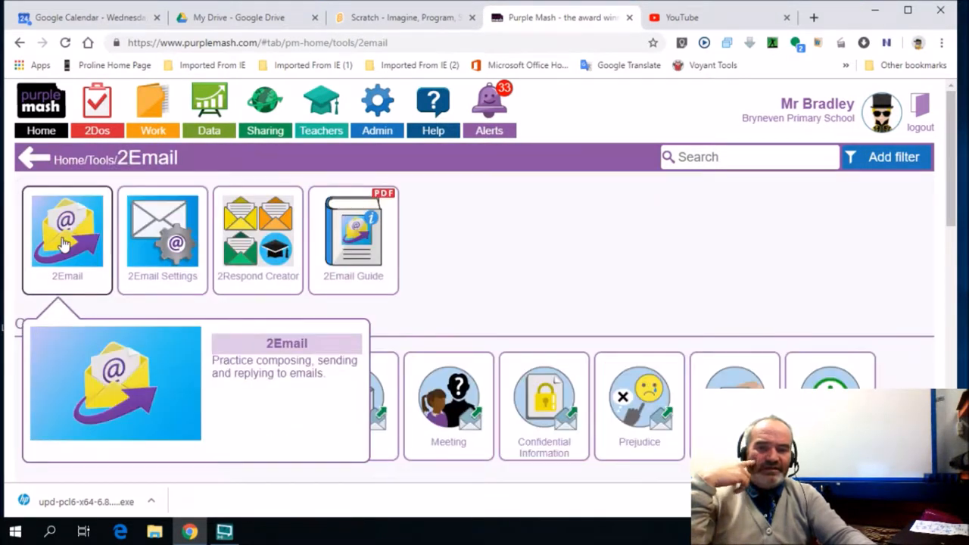
- Launch 2Email in teacher view, showing the inbox of 7 emails
{"action": "left_click", "coordinate": [67, 231]}
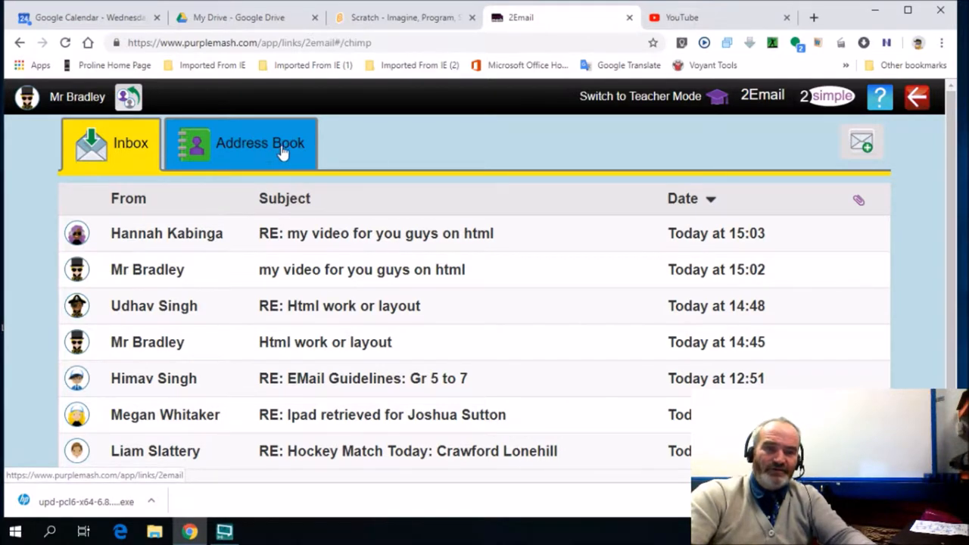
{"action": "mouse_move", "coordinate": [576, 125]}
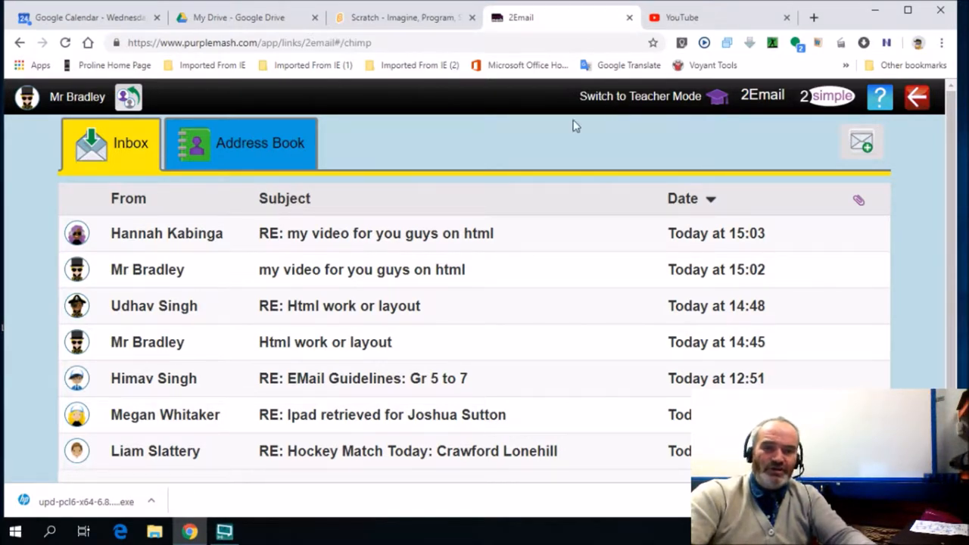
{"action": "left_click", "coordinate": [640, 96]}
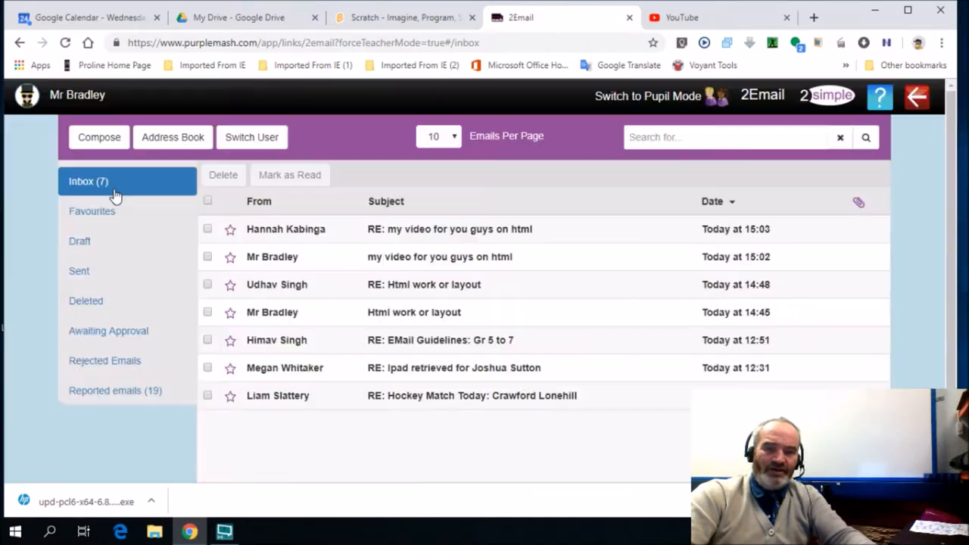
{"action": "mouse_move", "coordinate": [124, 185]}
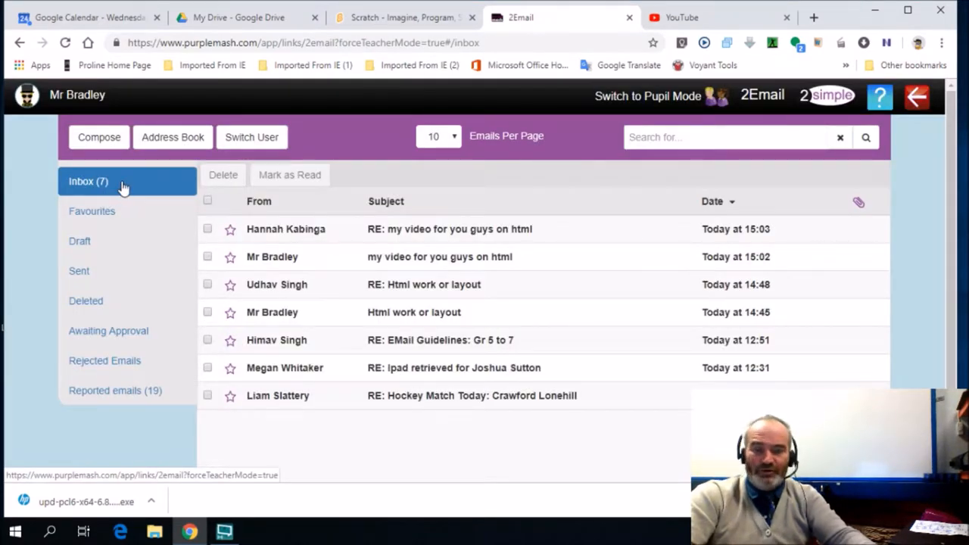
{"action": "mouse_move", "coordinate": [141, 188]}
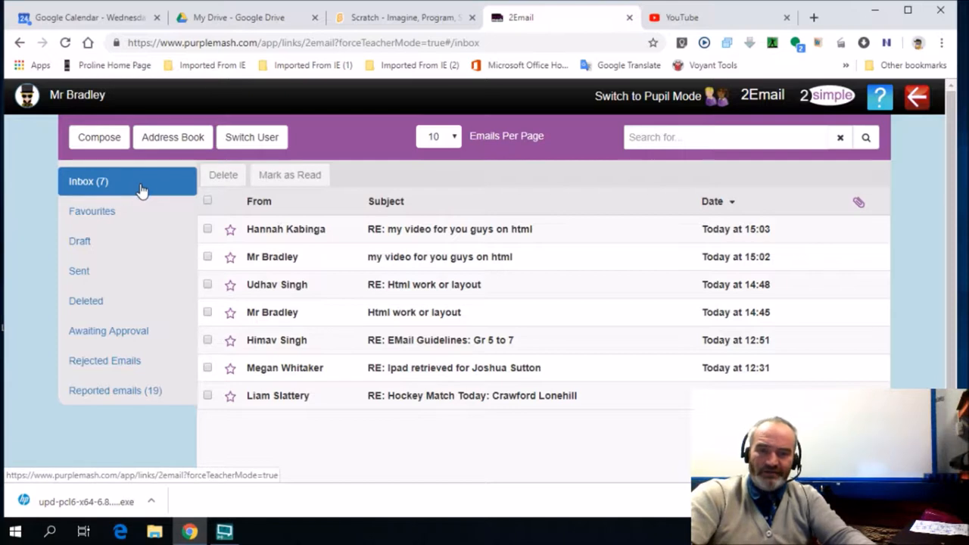
{"action": "mouse_move", "coordinate": [98, 137]}
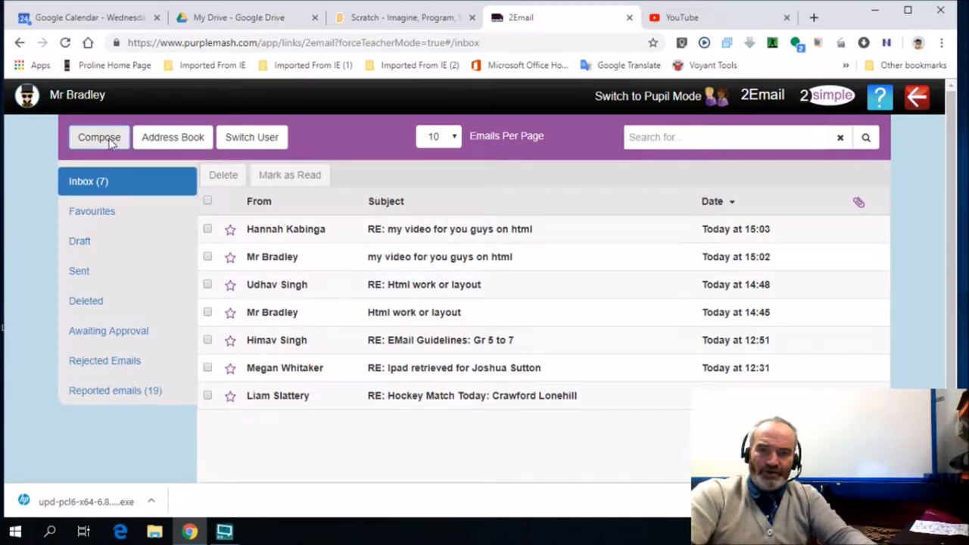
- Start a new email and show the Coding Group members in the address book
{"action": "left_click", "coordinate": [98, 137]}
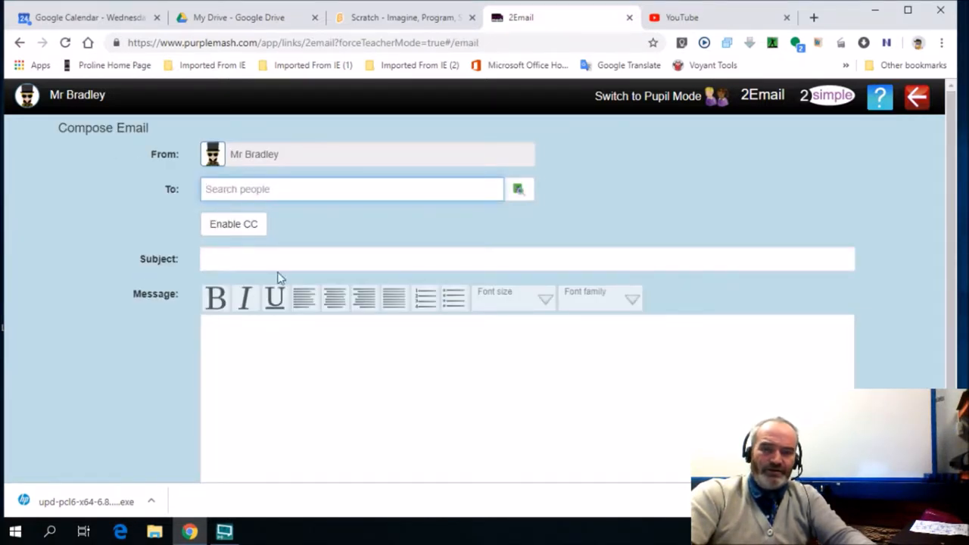
{"action": "left_click", "coordinate": [519, 189]}
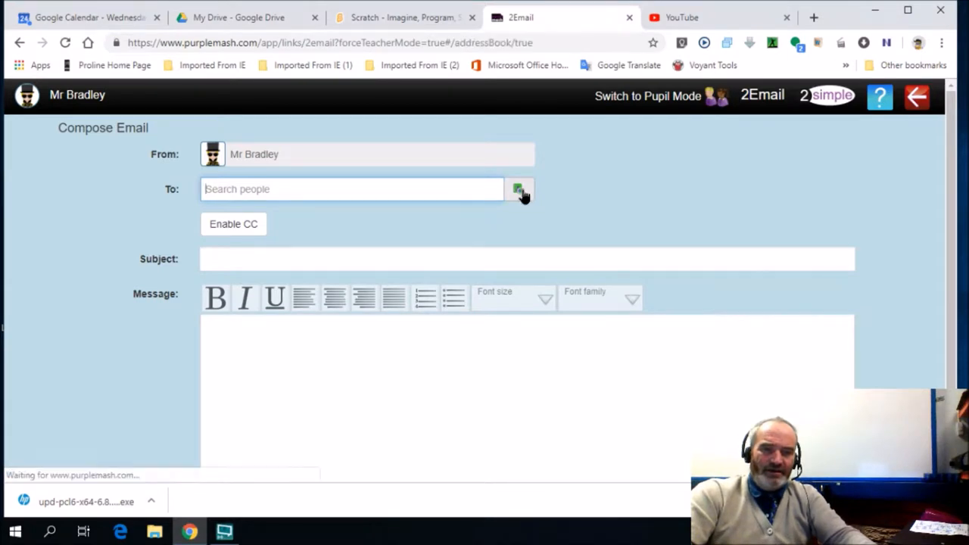
{"action": "left_click", "coordinate": [519, 190]}
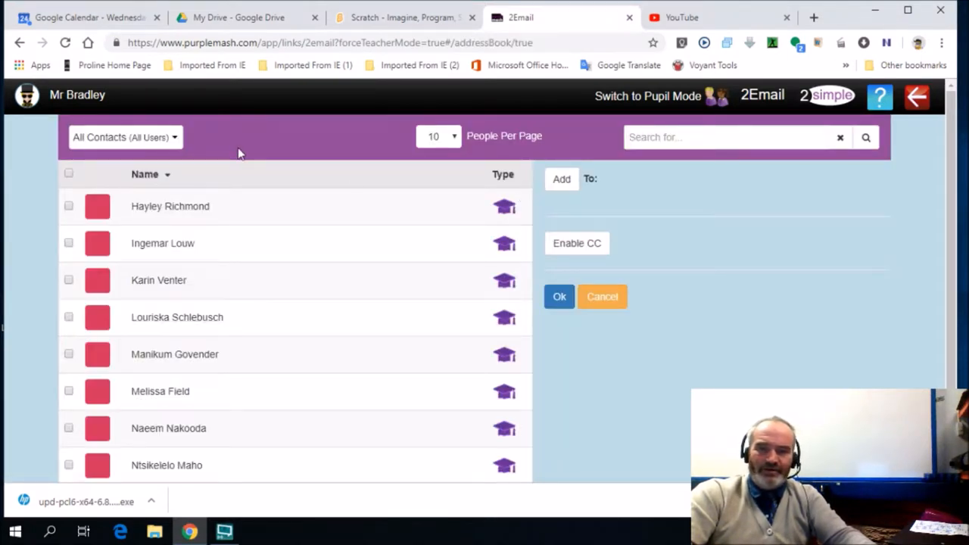
{"action": "left_click", "coordinate": [125, 137]}
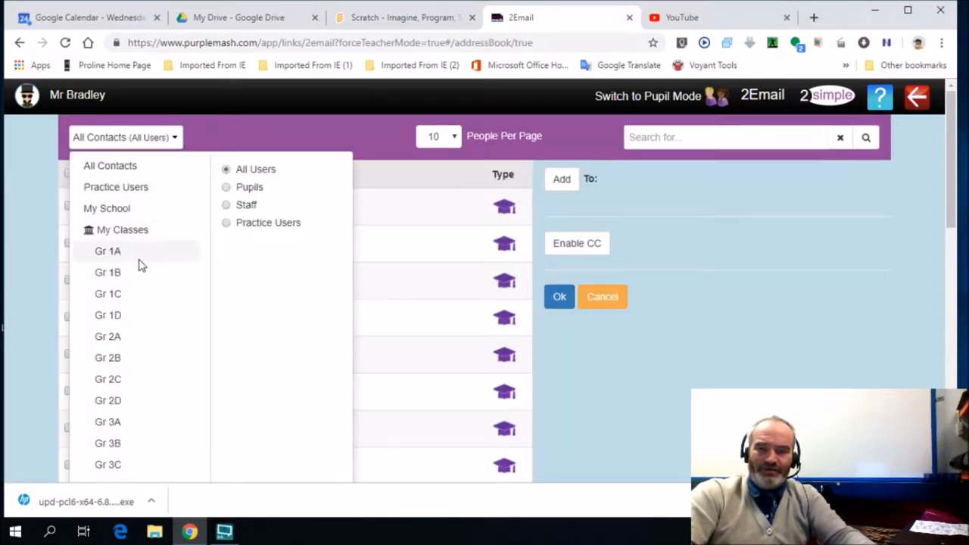
{"action": "scroll", "scroll_direction": "down", "scroll_amount": 3}
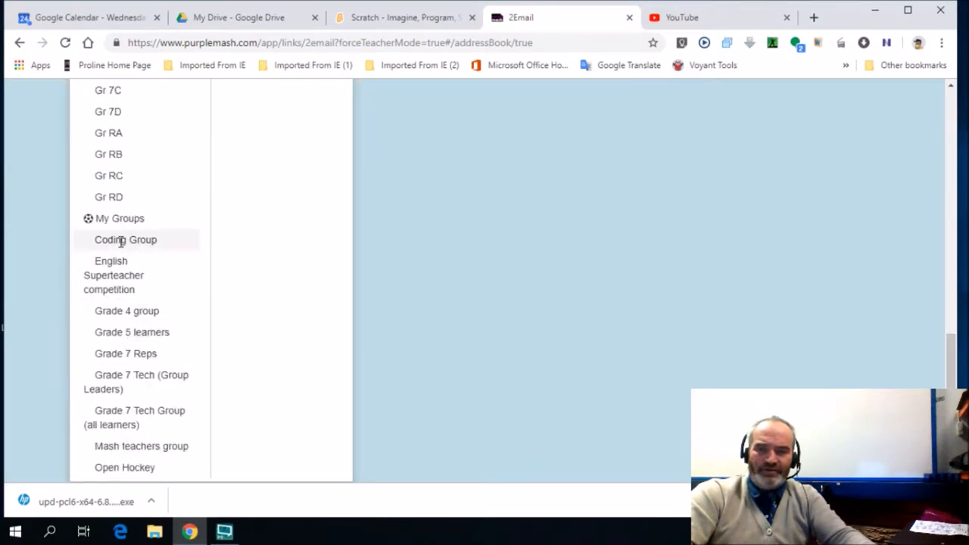
{"action": "left_click", "coordinate": [125, 239]}
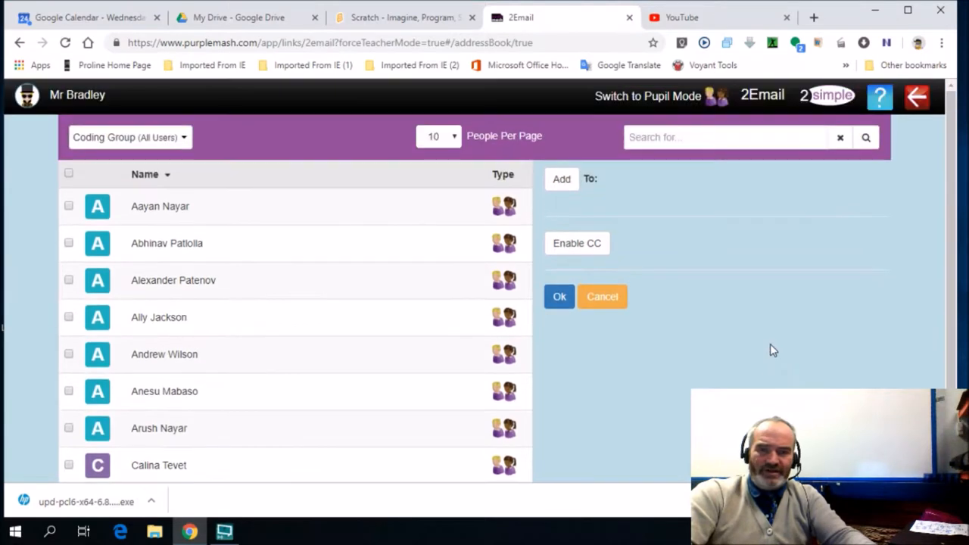
{"action": "mouse_move", "coordinate": [144, 234]}
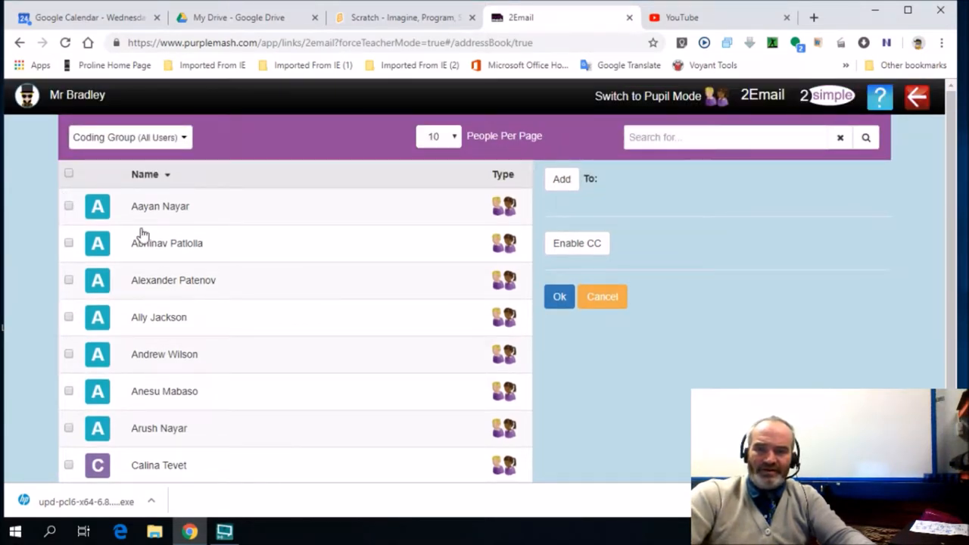
{"action": "mouse_move", "coordinate": [70, 186]}
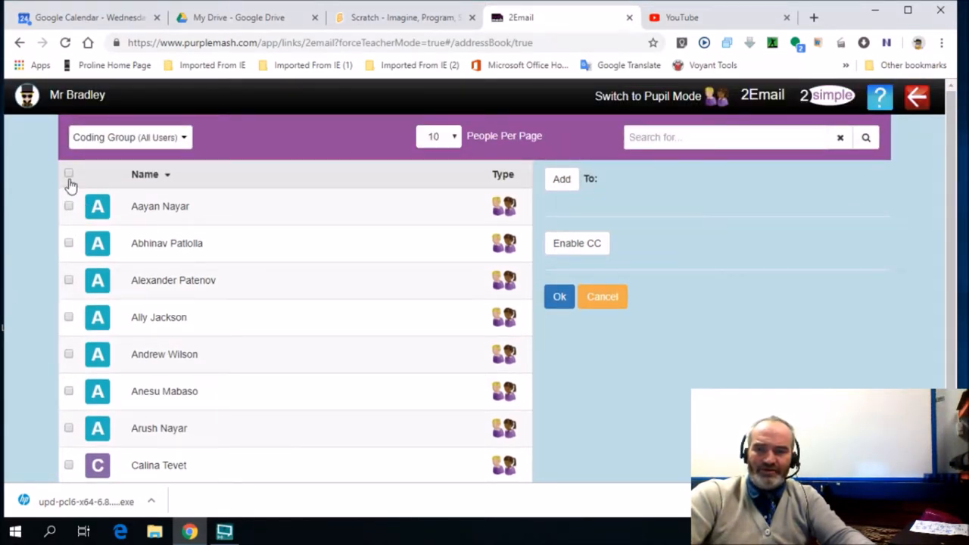
{"action": "mouse_move", "coordinate": [104, 405]}
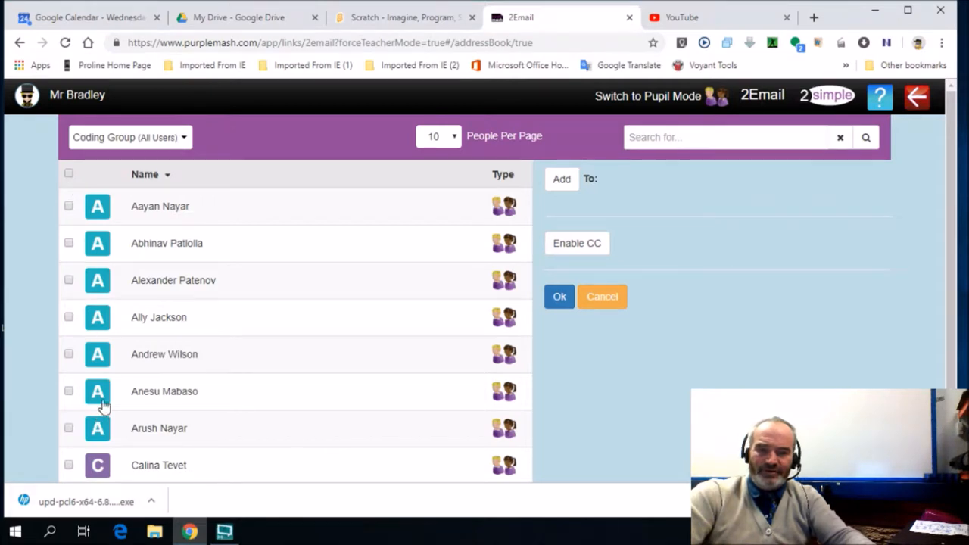
- Select all Coding Group members, add them as recipients and confirm
{"action": "left_click", "coordinate": [68, 206]}
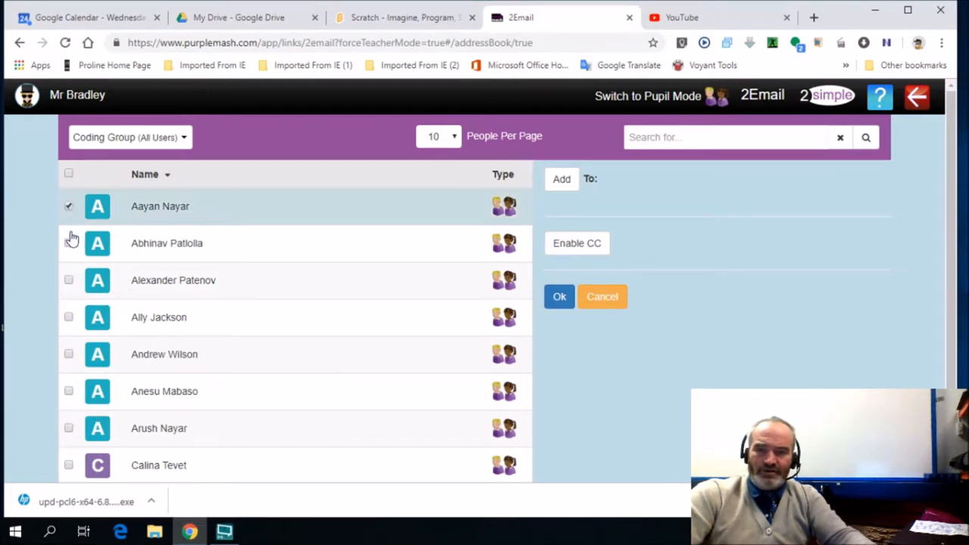
{"action": "left_click", "coordinate": [68, 205]}
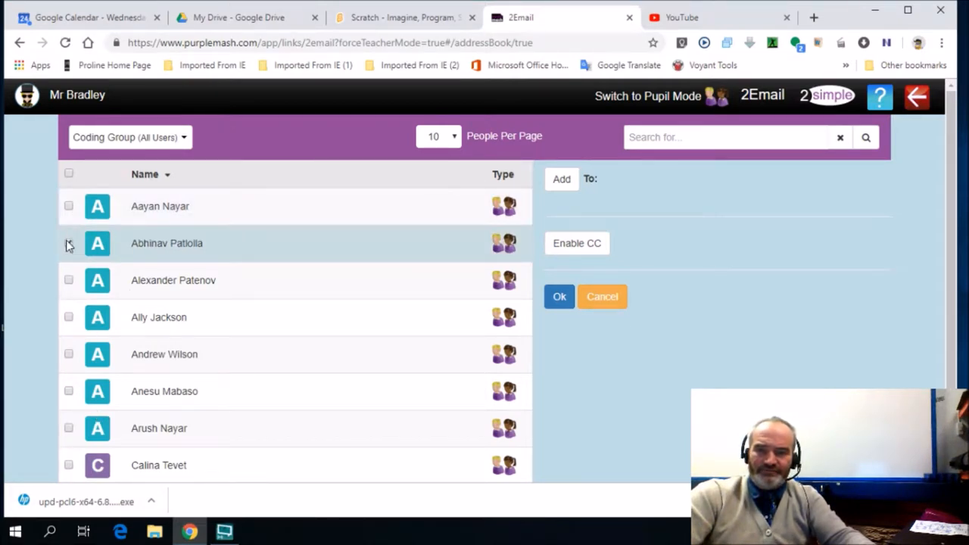
{"action": "left_click", "coordinate": [69, 173]}
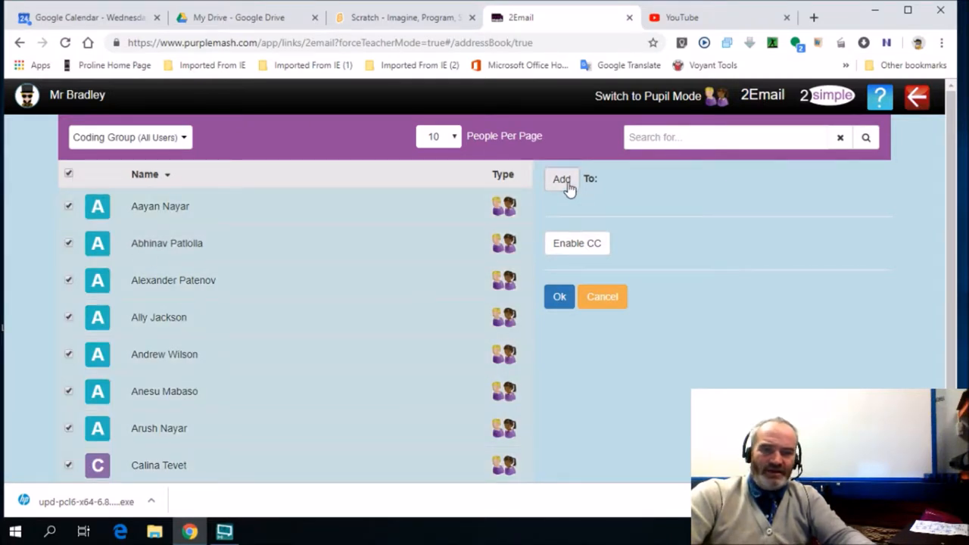
{"action": "left_click", "coordinate": [561, 179]}
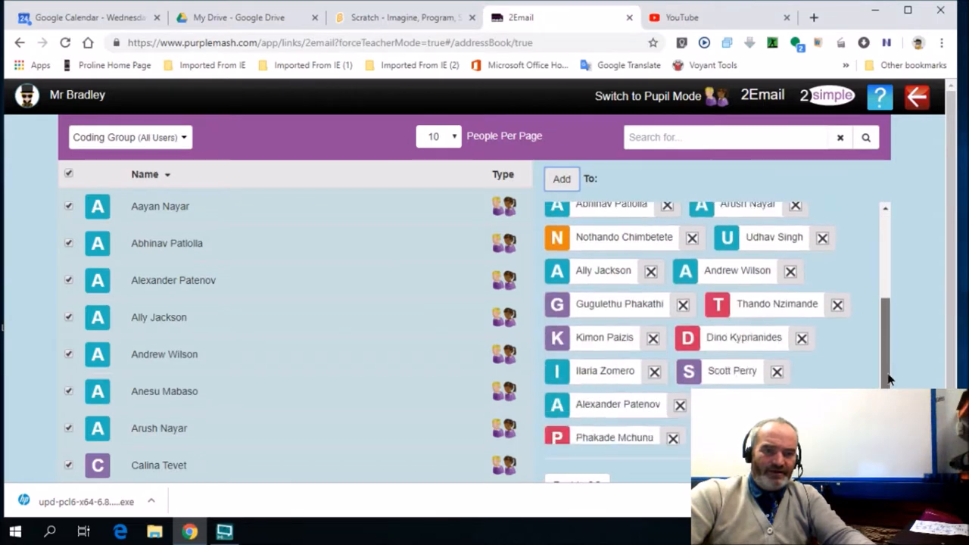
{"action": "scroll", "scroll_direction": "down", "scroll_amount": 3}
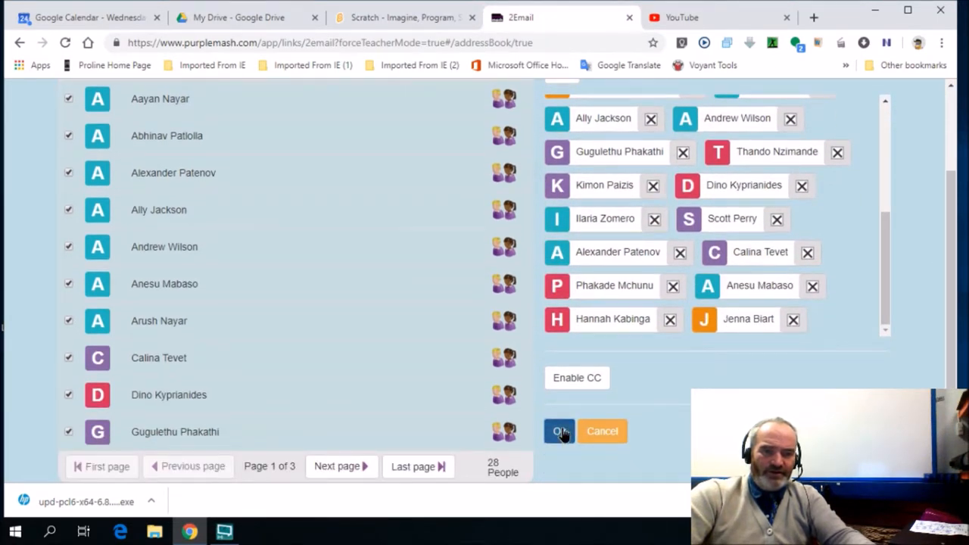
{"action": "left_click", "coordinate": [559, 431]}
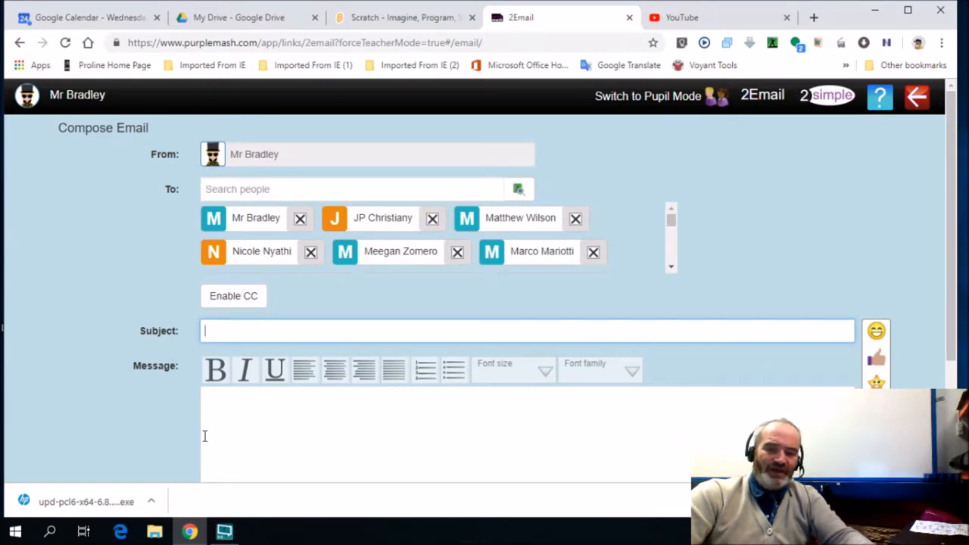
- Exit the unsent email to the Purple Mash 2Email page and relaunch 2Email
{"action": "scroll", "scroll_direction": "down", "scroll_amount": 3}
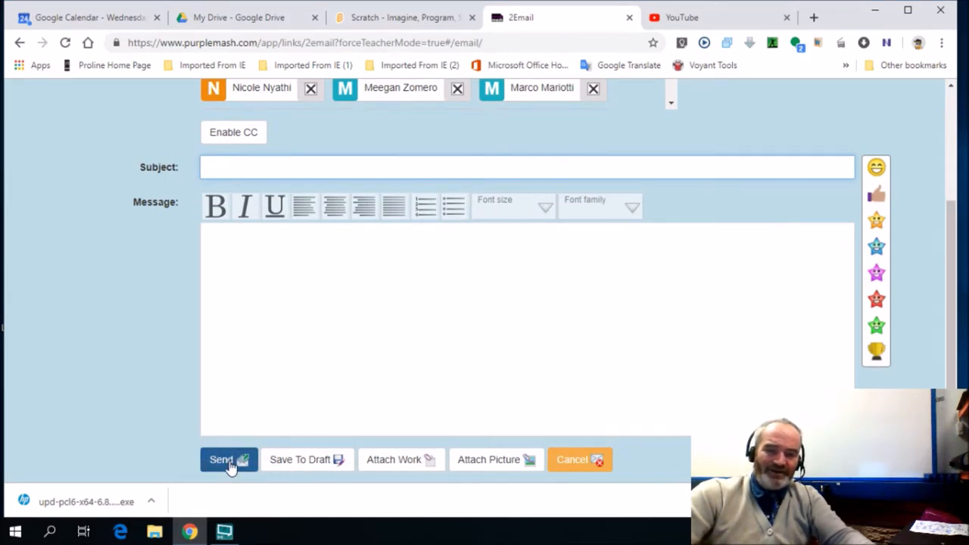
{"action": "mouse_move", "coordinate": [439, 483]}
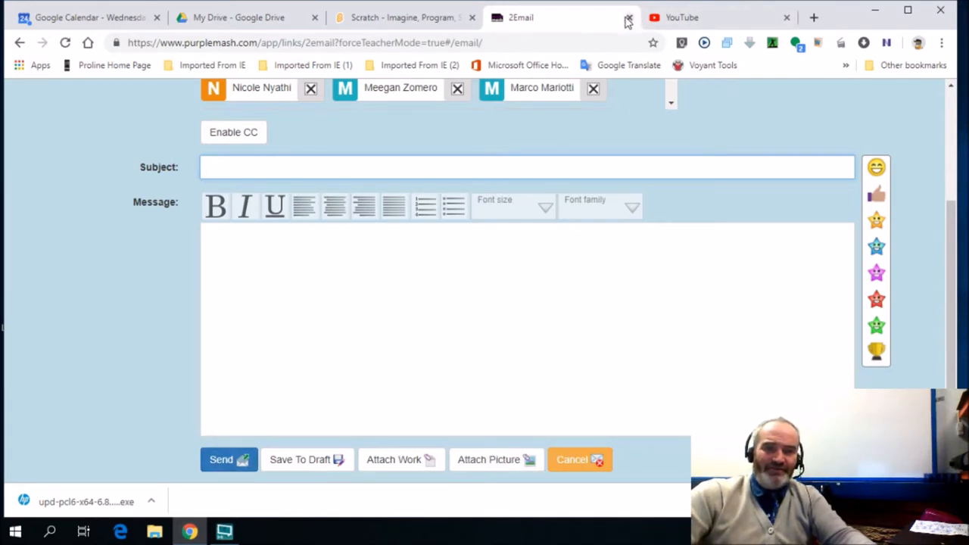
{"action": "left_click", "coordinate": [527, 166]}
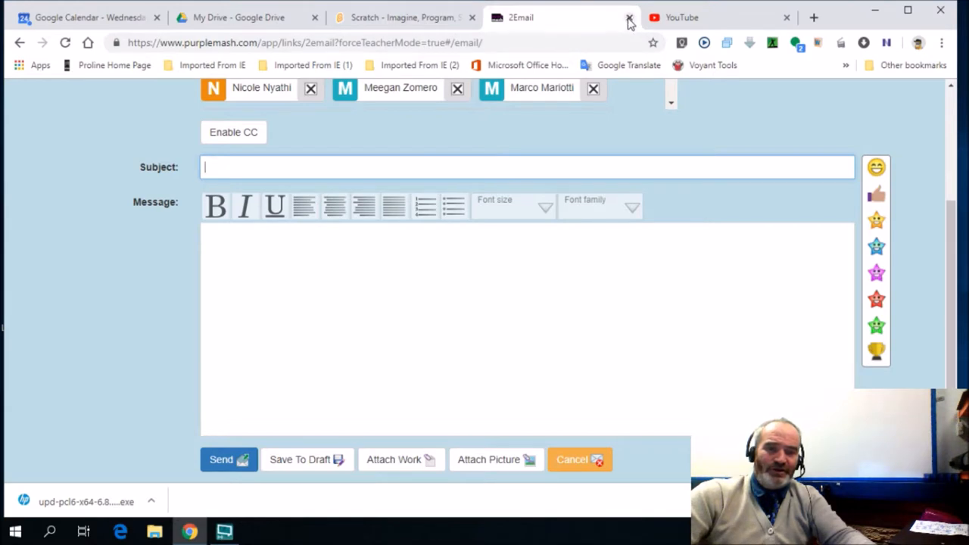
{"action": "mouse_move", "coordinate": [962, 246]}
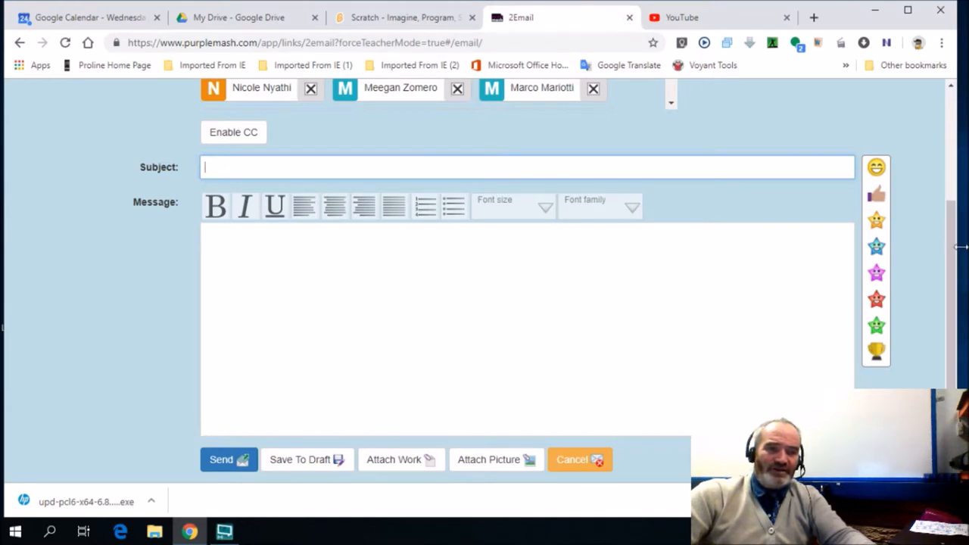
{"action": "scroll", "scroll_direction": "up", "scroll_amount": 3}
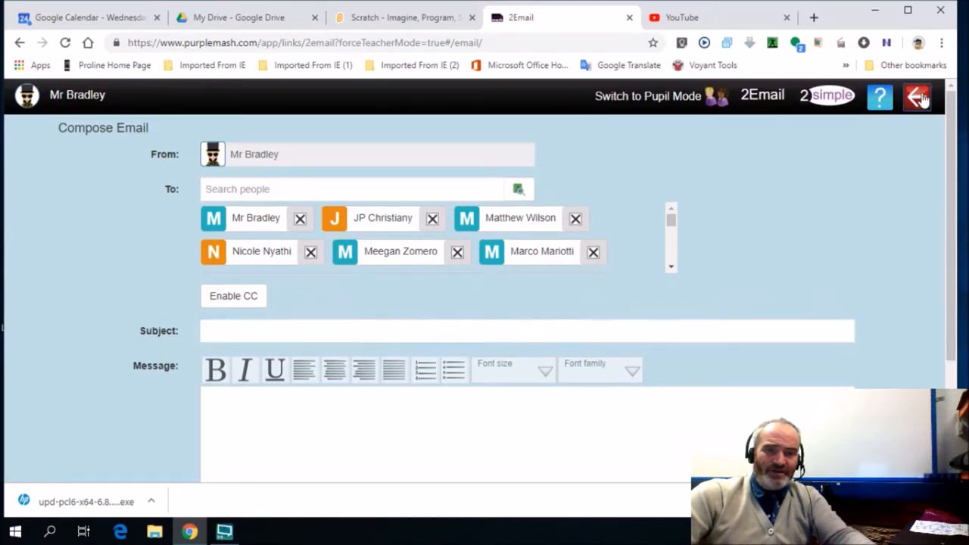
{"action": "left_click", "coordinate": [918, 97]}
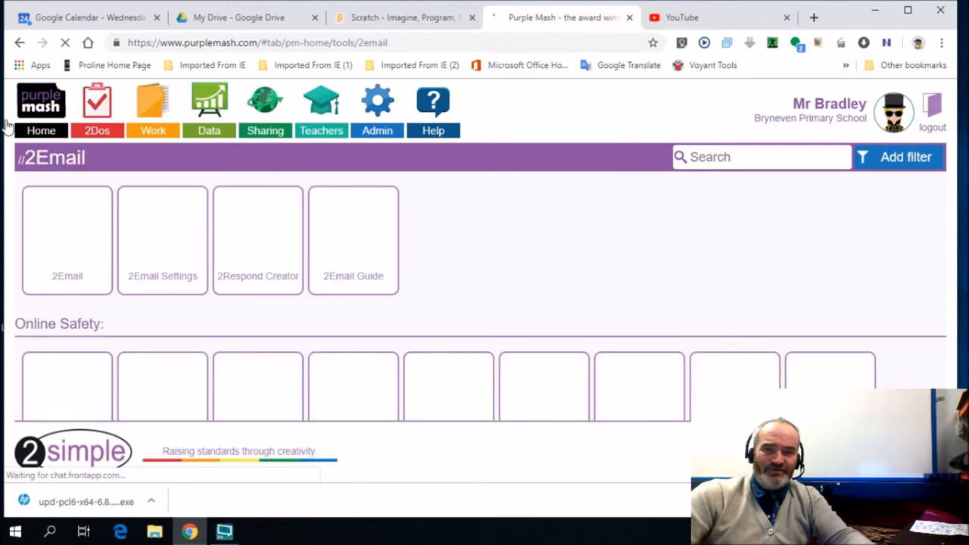
{"action": "left_click", "coordinate": [67, 241]}
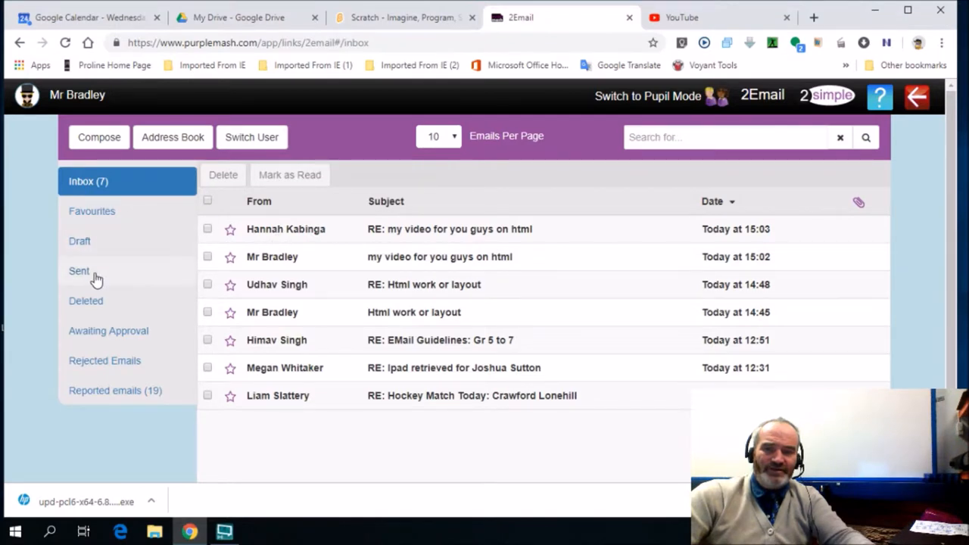
- Open the sent email 'my video for you guys on html' and its second video link
{"action": "left_click", "coordinate": [79, 271]}
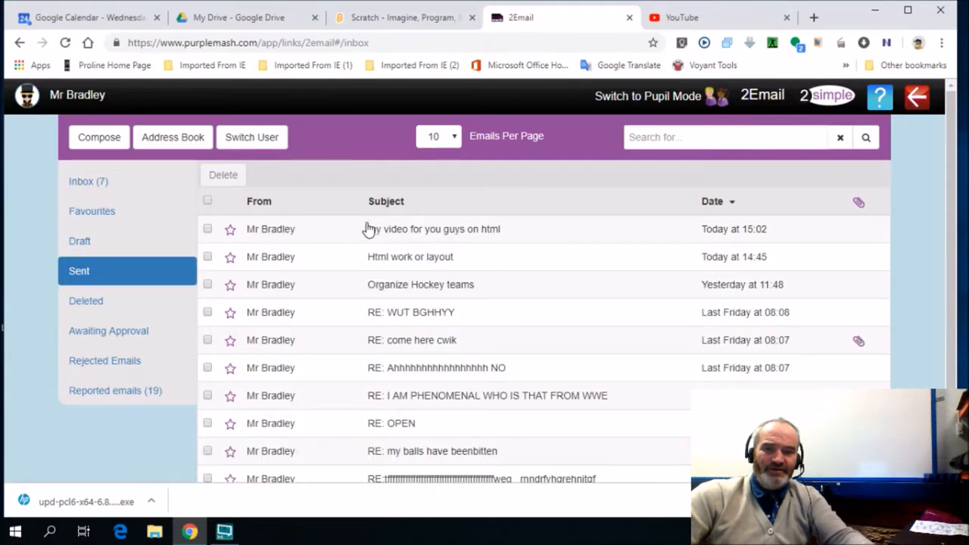
{"action": "left_click", "coordinate": [435, 229]}
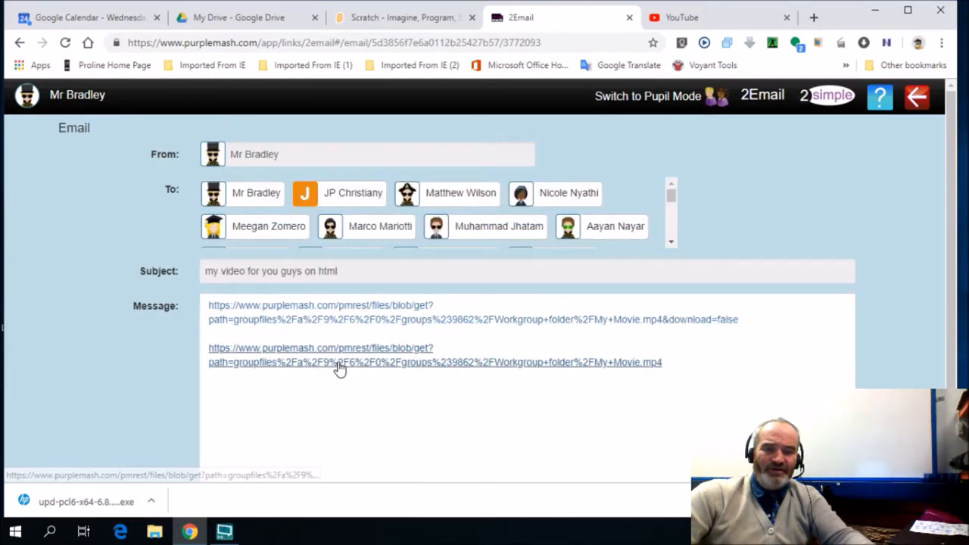
{"action": "left_click", "coordinate": [340, 369]}
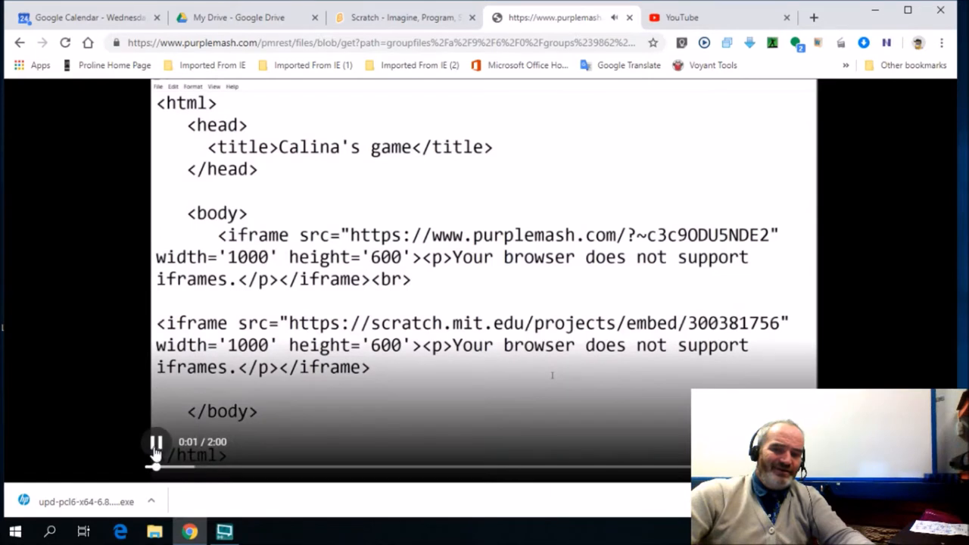
- Pause and resume the HTML lesson video, then go back to the 2Email inbox
{"action": "left_click", "coordinate": [156, 443]}
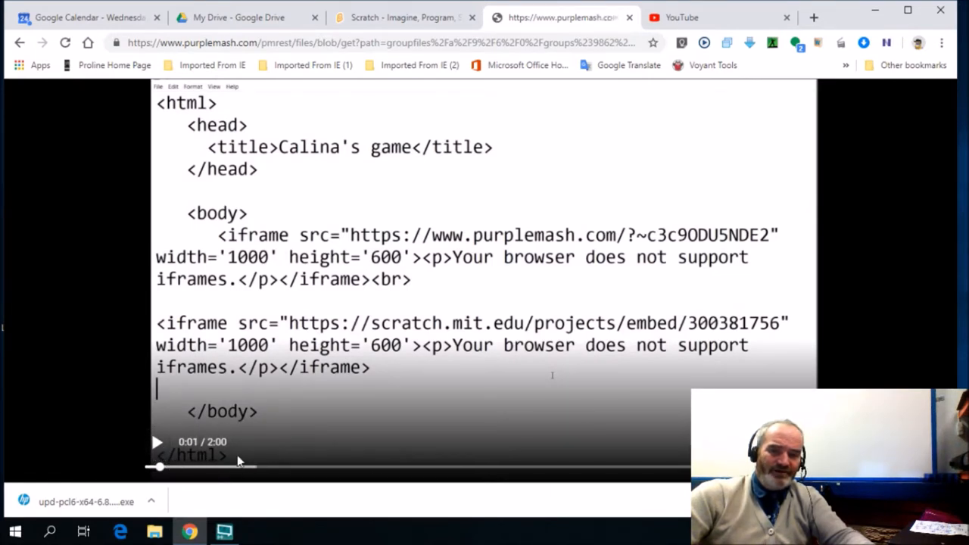
{"action": "left_click", "coordinate": [157, 442]}
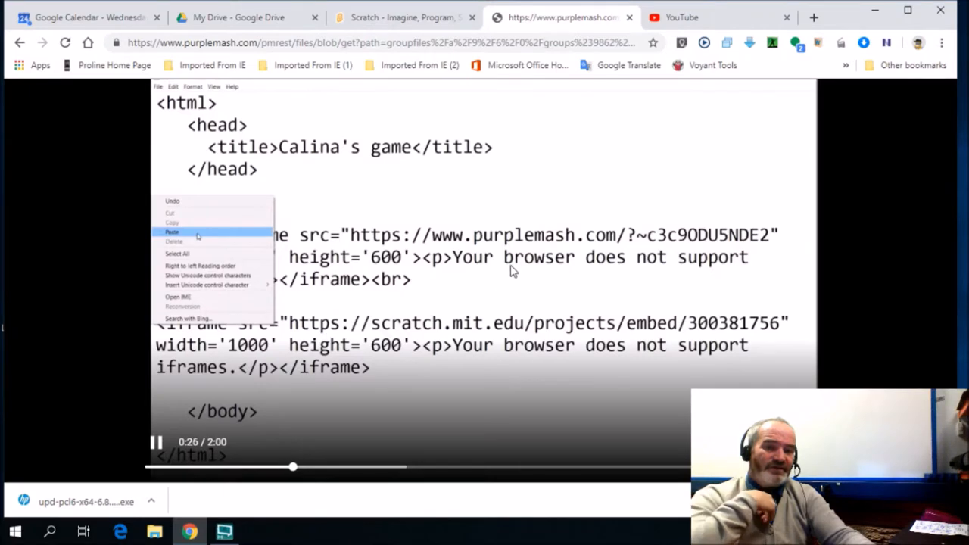
{"action": "left_click", "coordinate": [173, 232]}
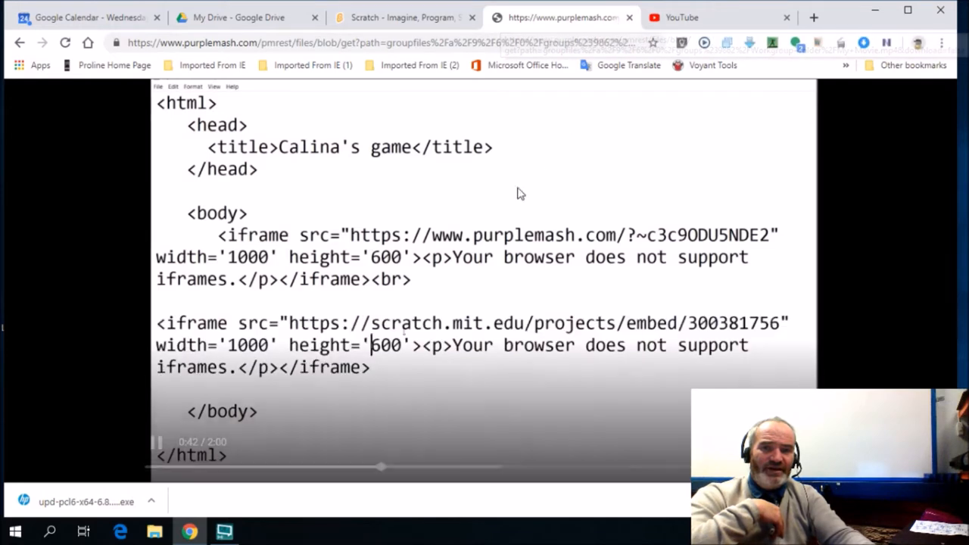
{"action": "double_click", "coordinate": [390, 279]}
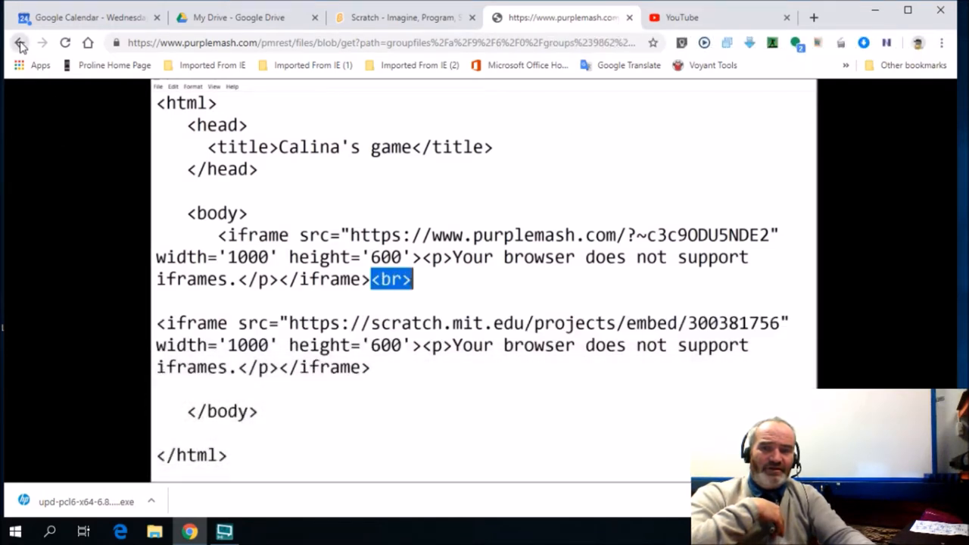
{"action": "left_click", "coordinate": [20, 43]}
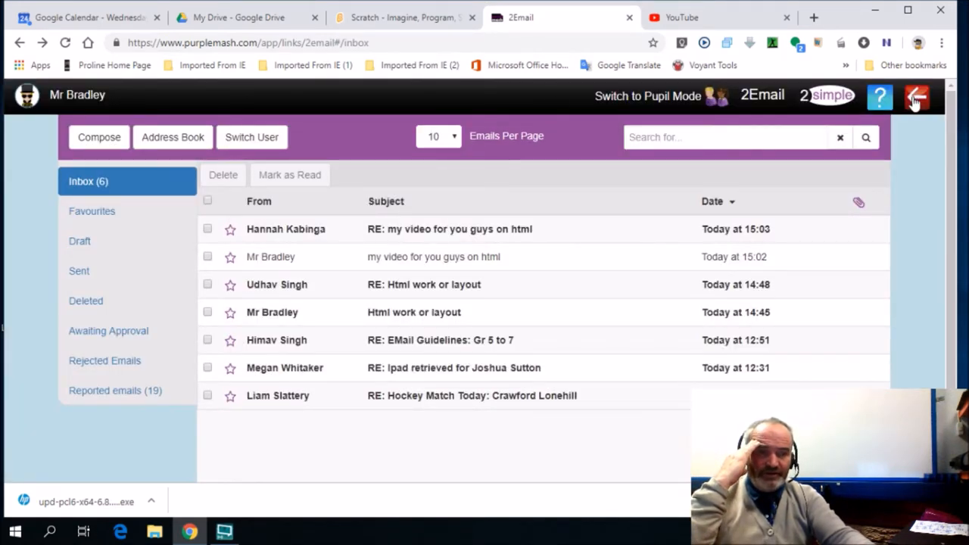
- Exit 2Email and open the Sharing tools to reach the Coding Group Blog
{"action": "left_click", "coordinate": [917, 97]}
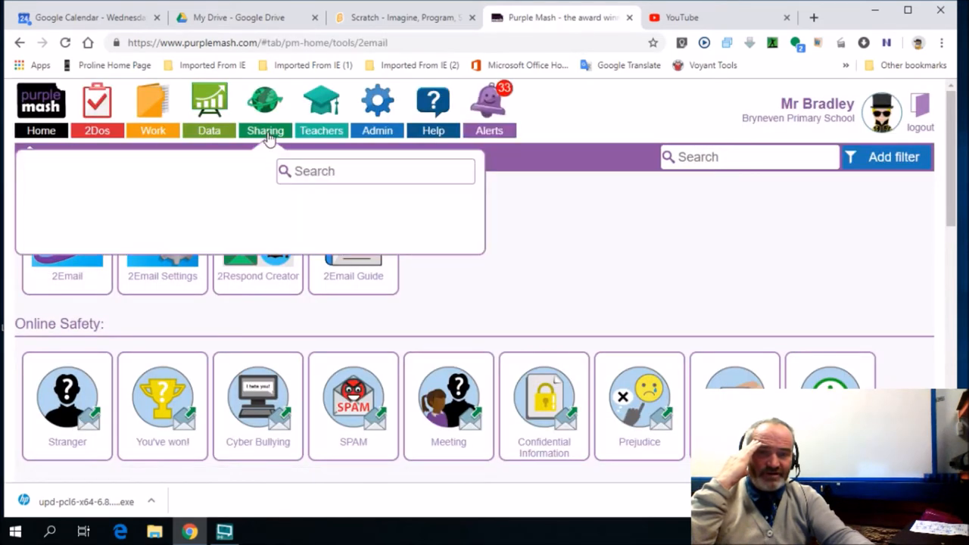
{"action": "left_click", "coordinate": [265, 130]}
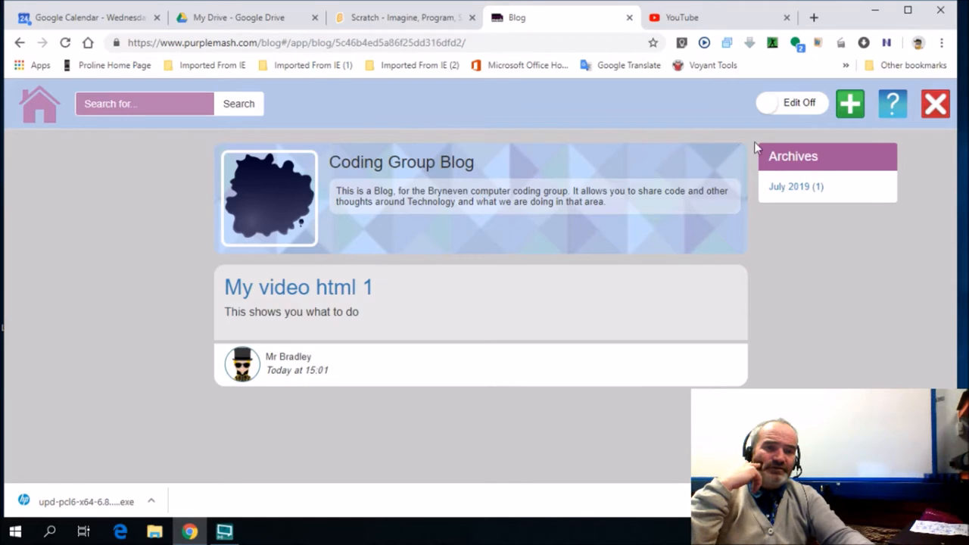
{"action": "left_click", "coordinate": [791, 102]}
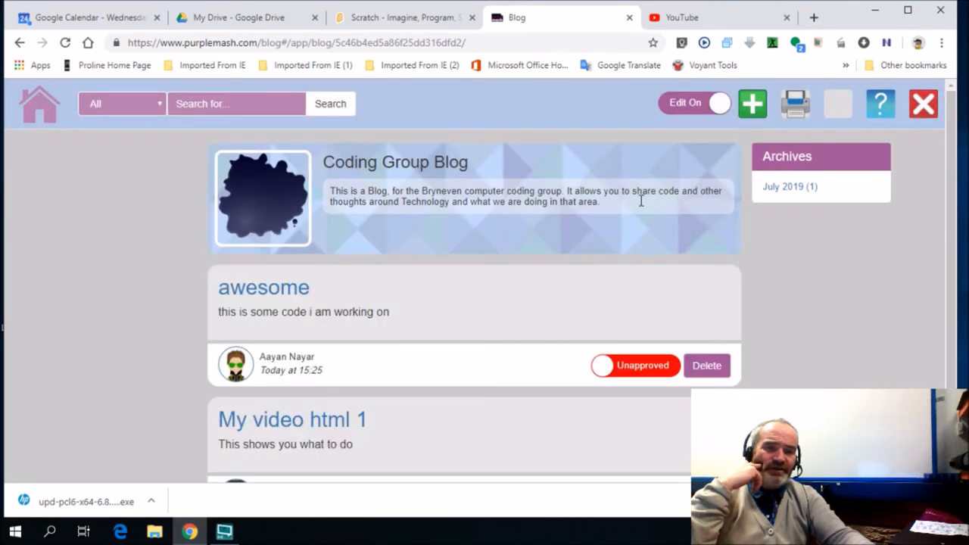
{"action": "left_click", "coordinate": [634, 365]}
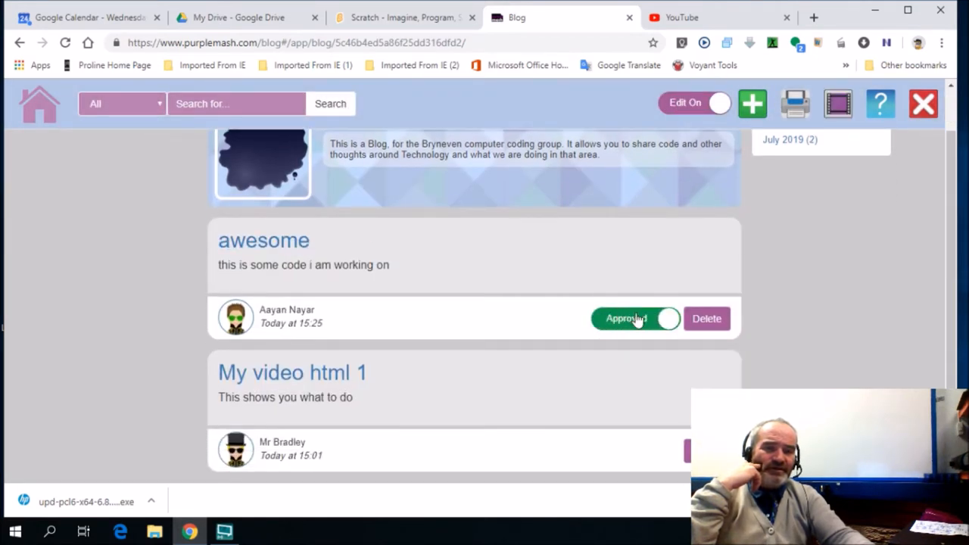
{"action": "left_click", "coordinate": [634, 318]}
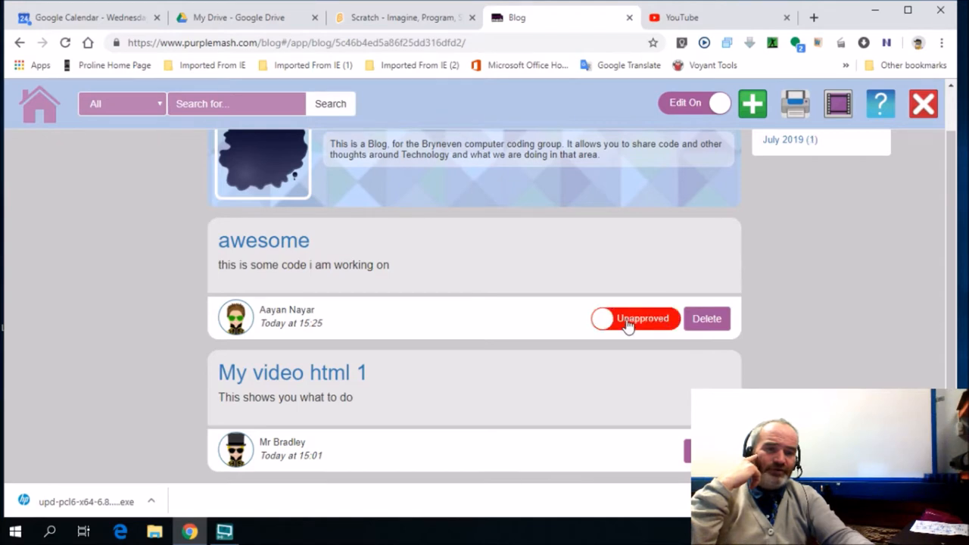
{"action": "left_click", "coordinate": [635, 318]}
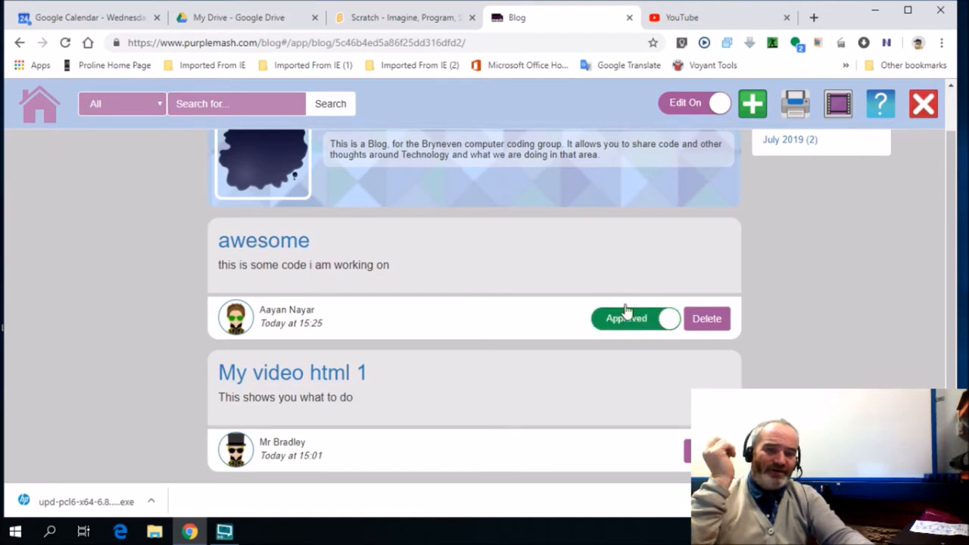
{"action": "mouse_move", "coordinate": [554, 294]}
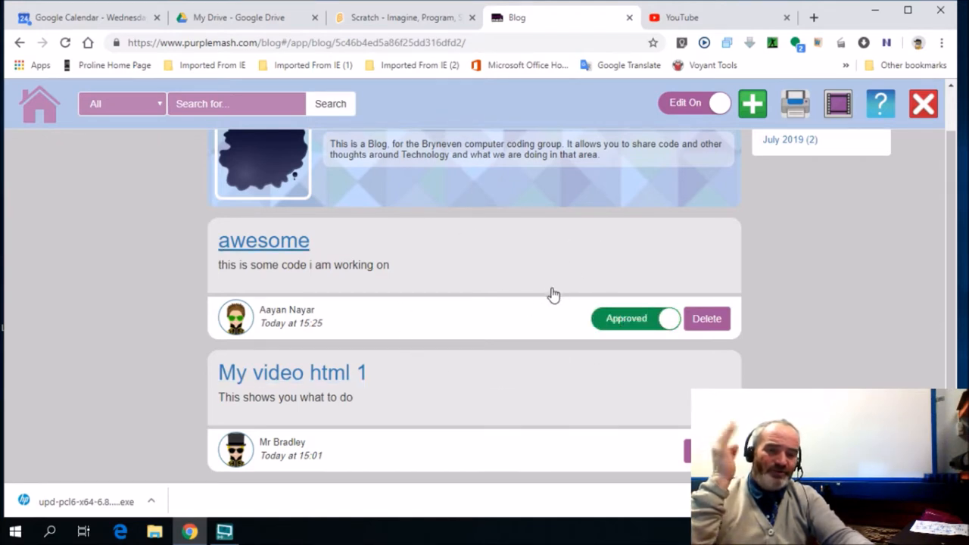
{"action": "mouse_move", "coordinate": [521, 323]}
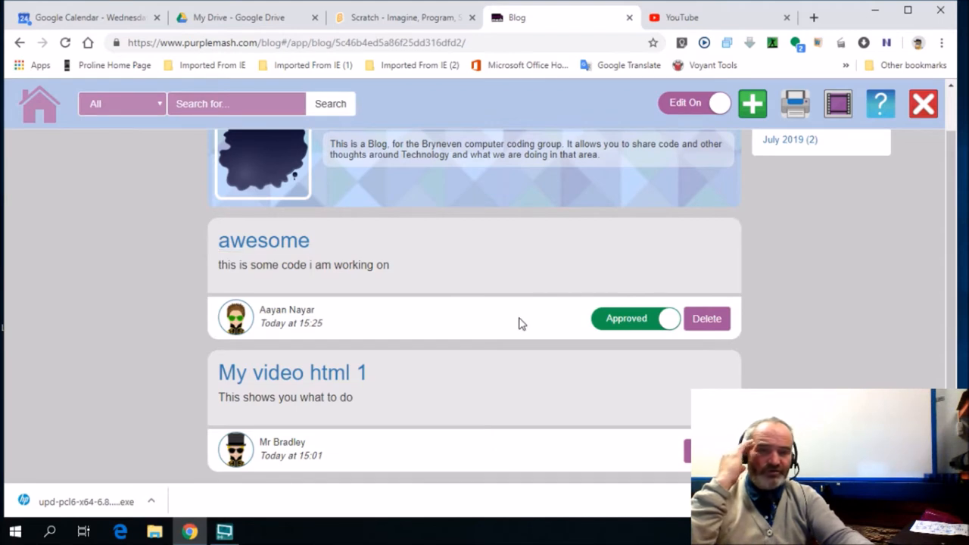
{"action": "left_click", "coordinate": [263, 241]}
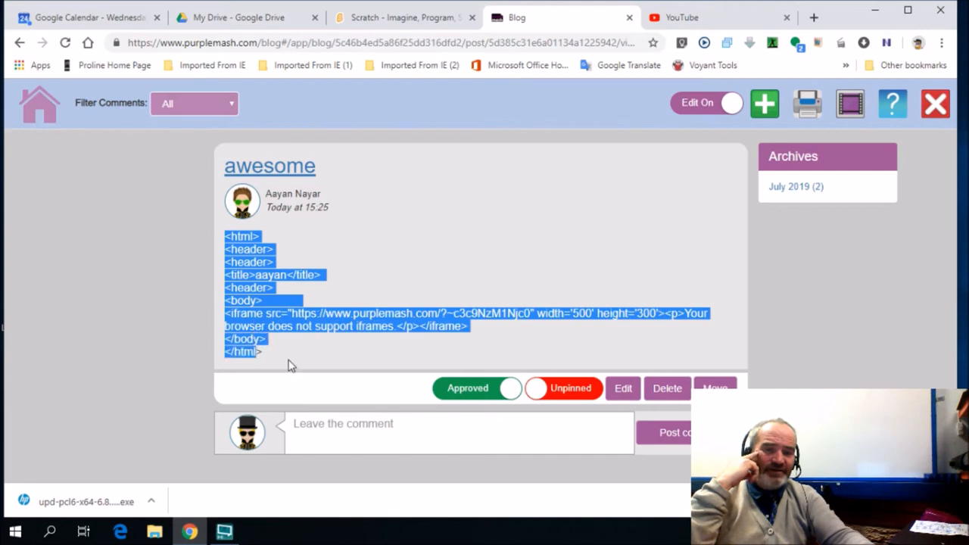
- Review the 'awesome' post's HTML iframe code, clearing the highlight on the code
{"action": "left_click", "coordinate": [463, 366]}
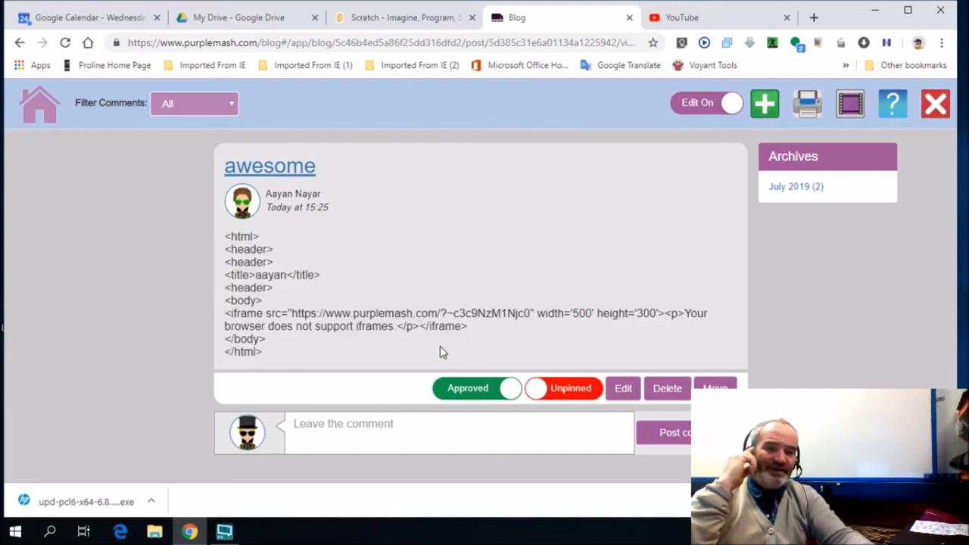
{"action": "mouse_move", "coordinate": [348, 209]}
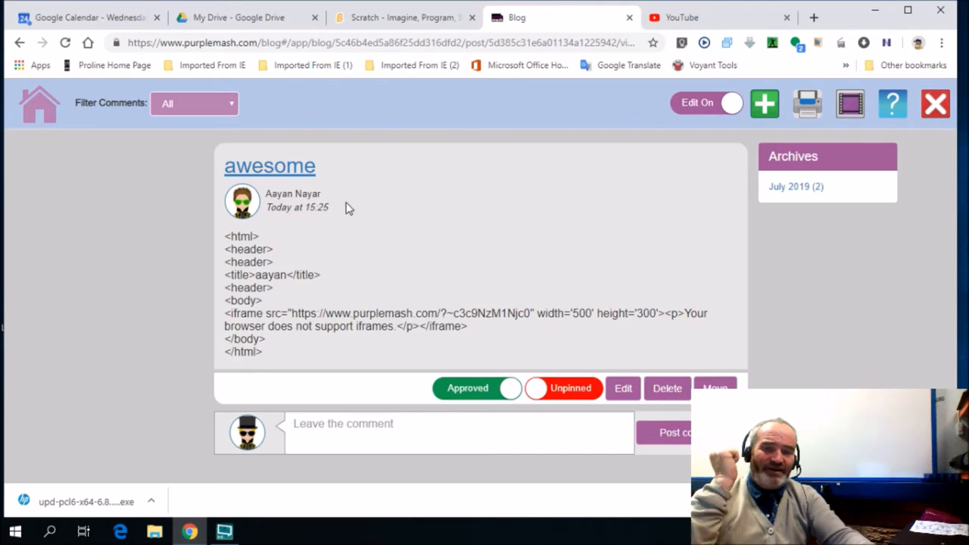
{"action": "mouse_move", "coordinate": [430, 296]}
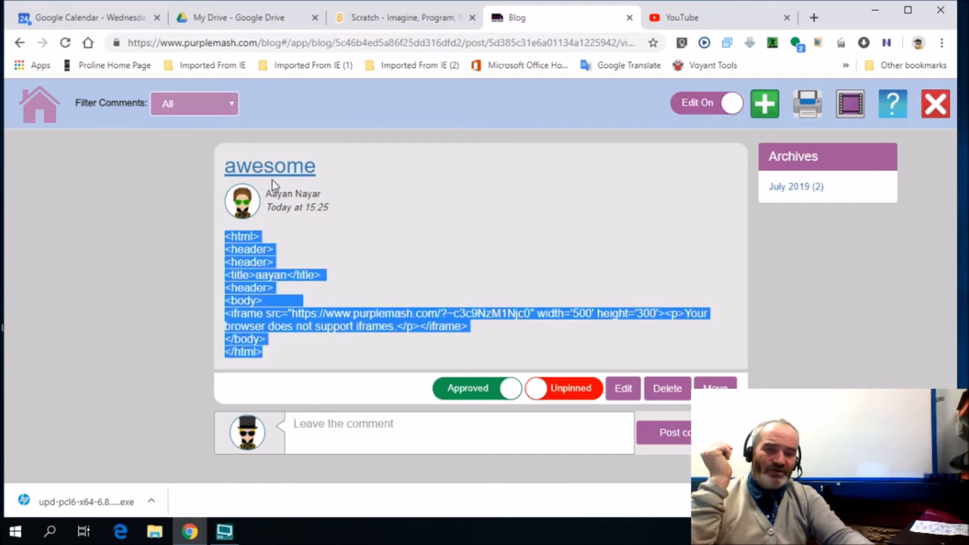
{"action": "mouse_move", "coordinate": [557, 287]}
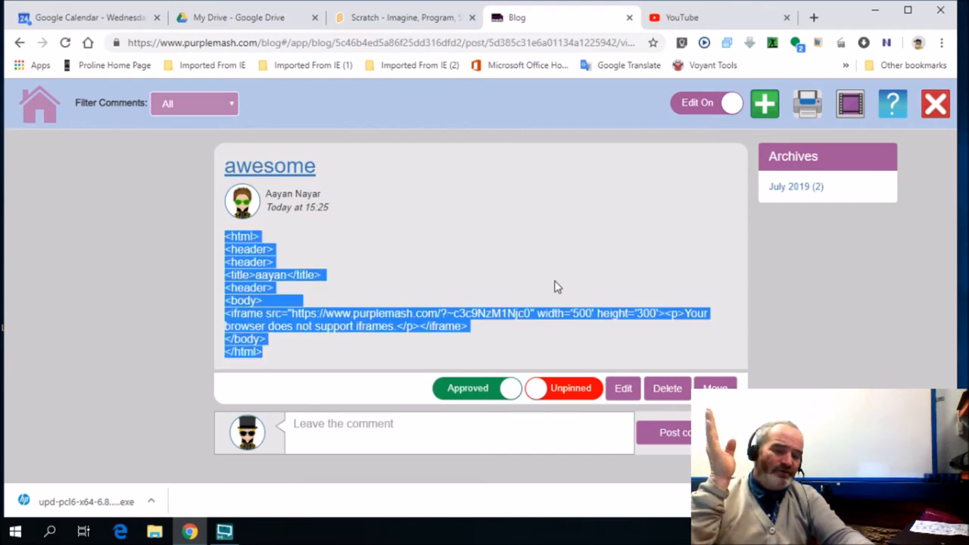
{"action": "mouse_move", "coordinate": [560, 250]}
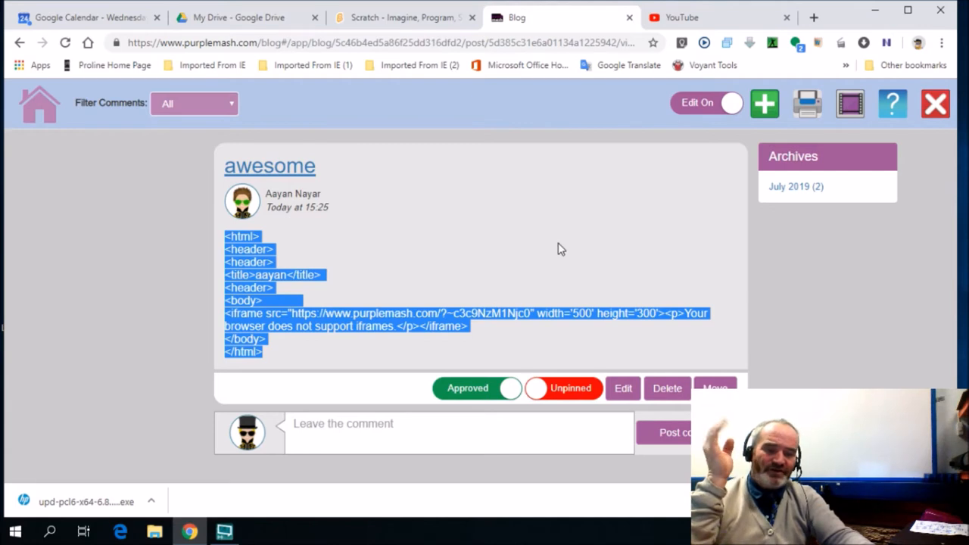
{"action": "mouse_move", "coordinate": [564, 258]}
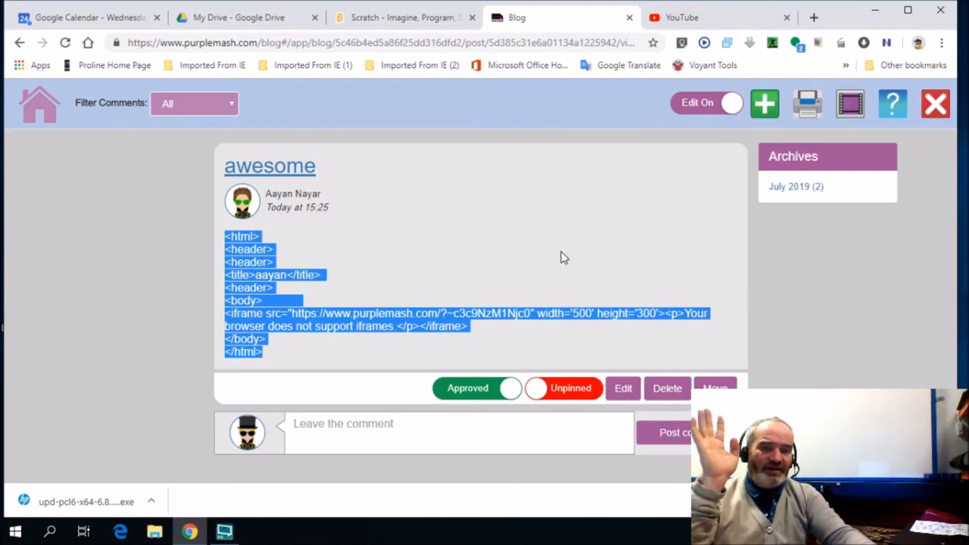
{"action": "mouse_move", "coordinate": [353, 250]}
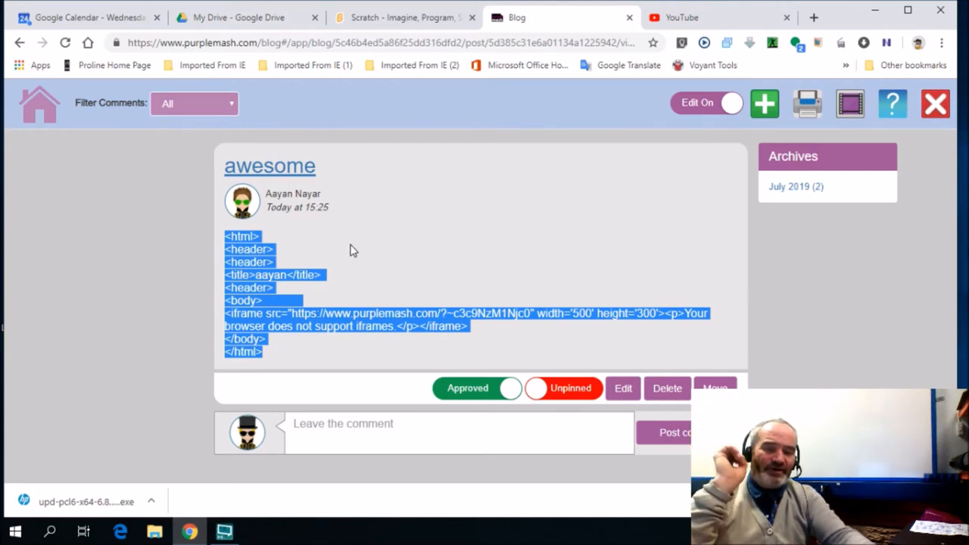
{"action": "mouse_move", "coordinate": [485, 192]}
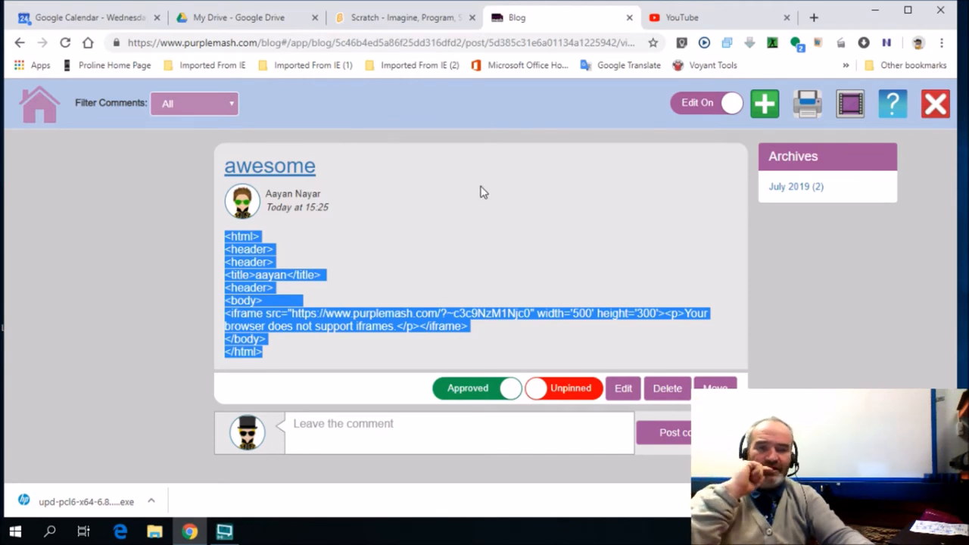
{"action": "mouse_move", "coordinate": [475, 235]}
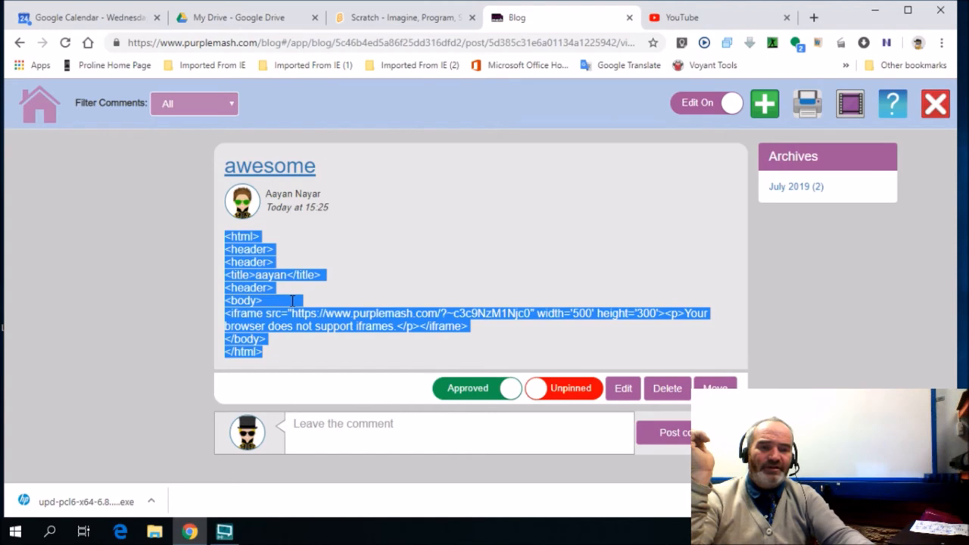
{"action": "left_click", "coordinate": [587, 199]}
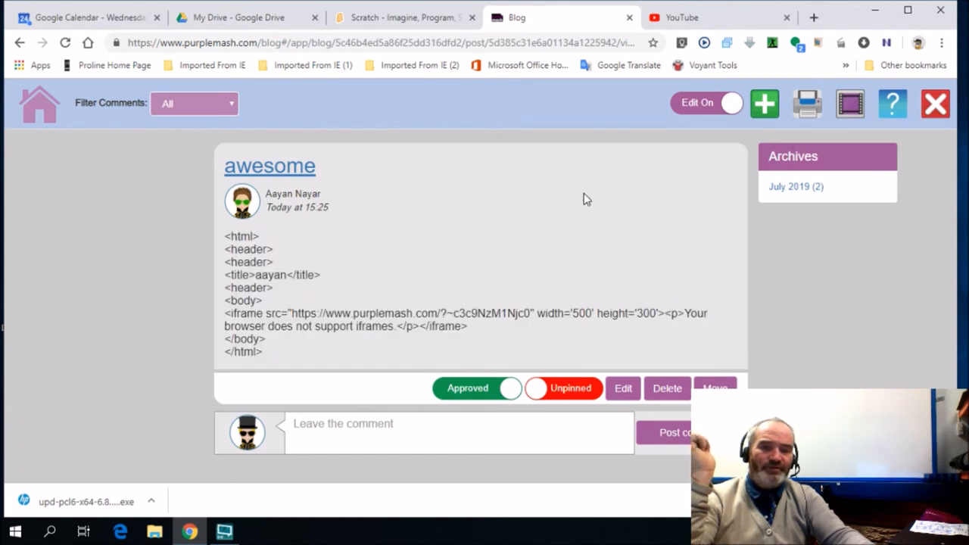